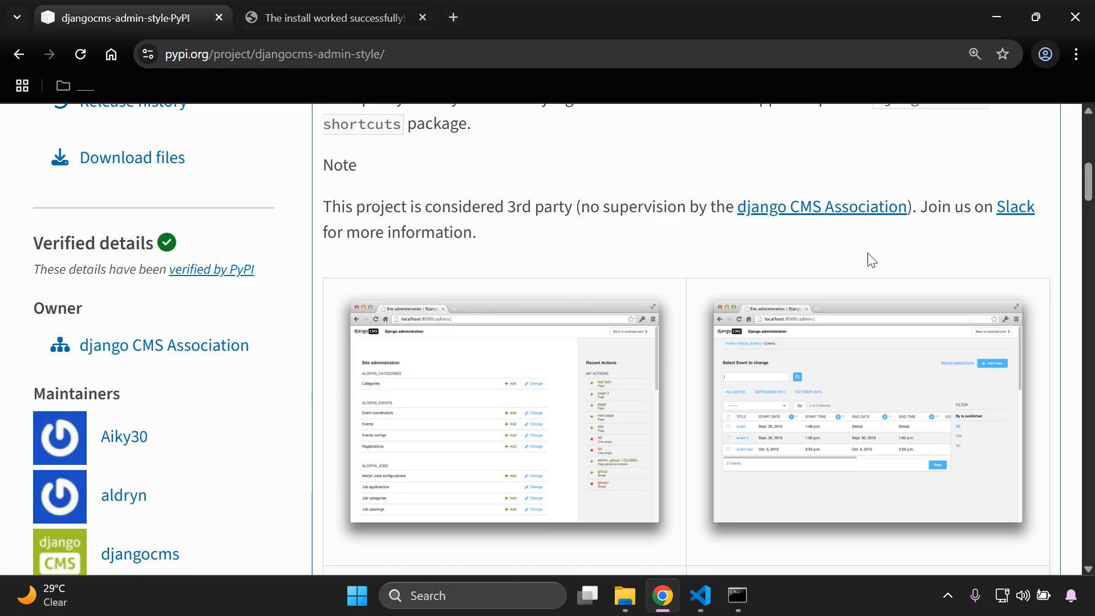
# Review the djangocms-admin-style PyPI page and the Django install success page
pyautogui.scroll(-3)
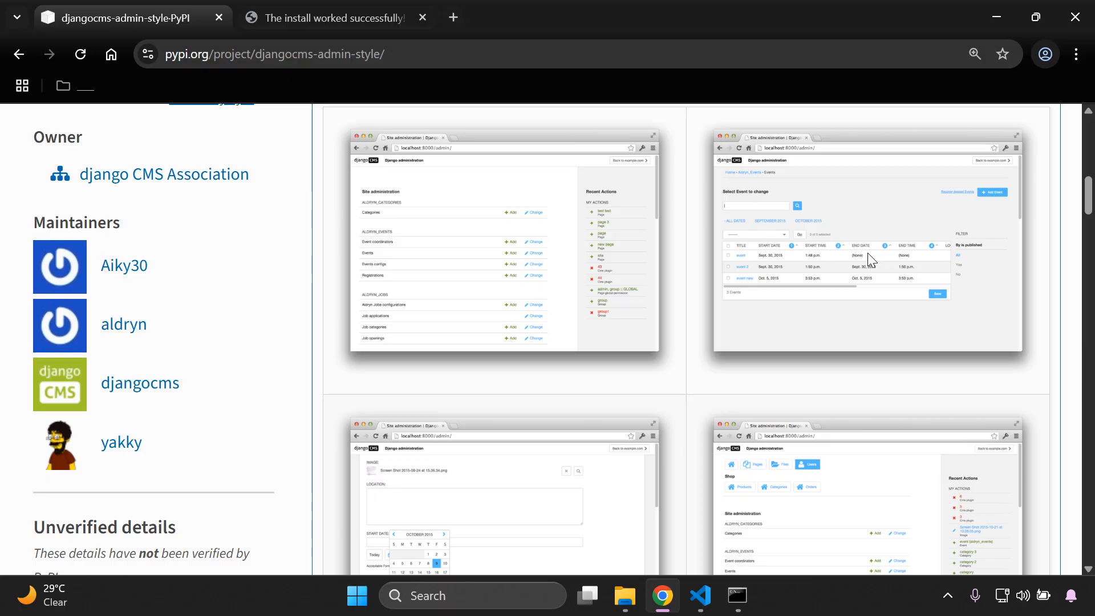
pyautogui.scroll(-3)
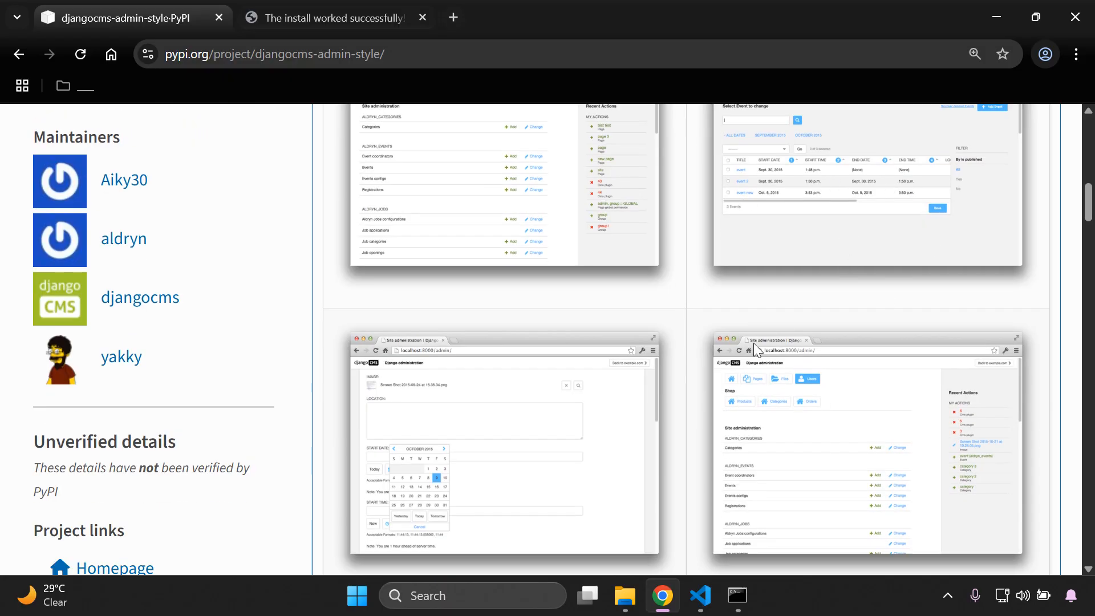
pyautogui.scroll(3)
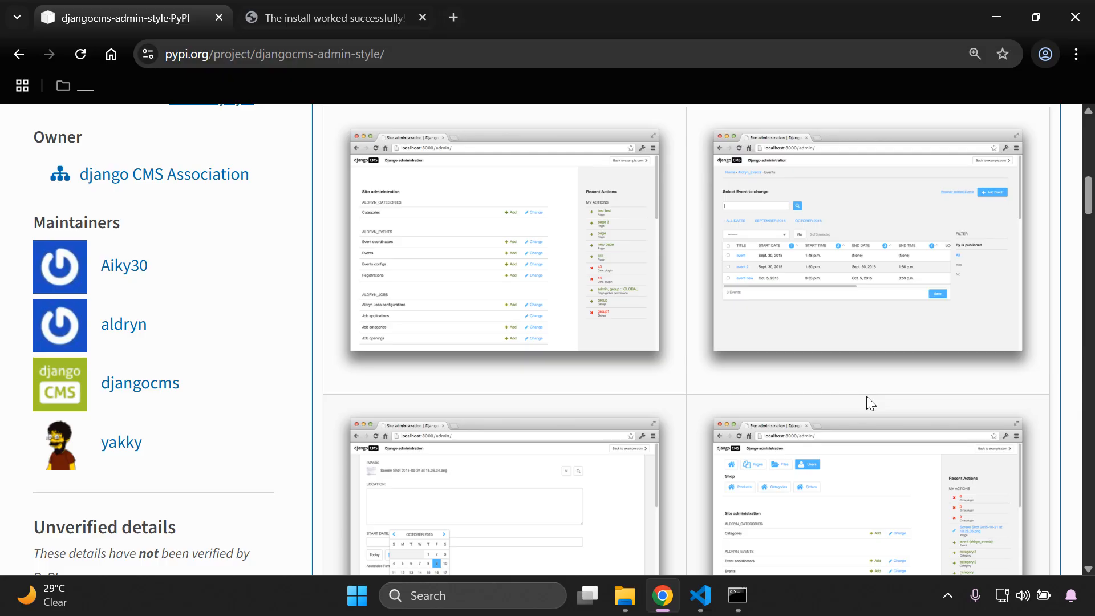
pyautogui.scroll(3)
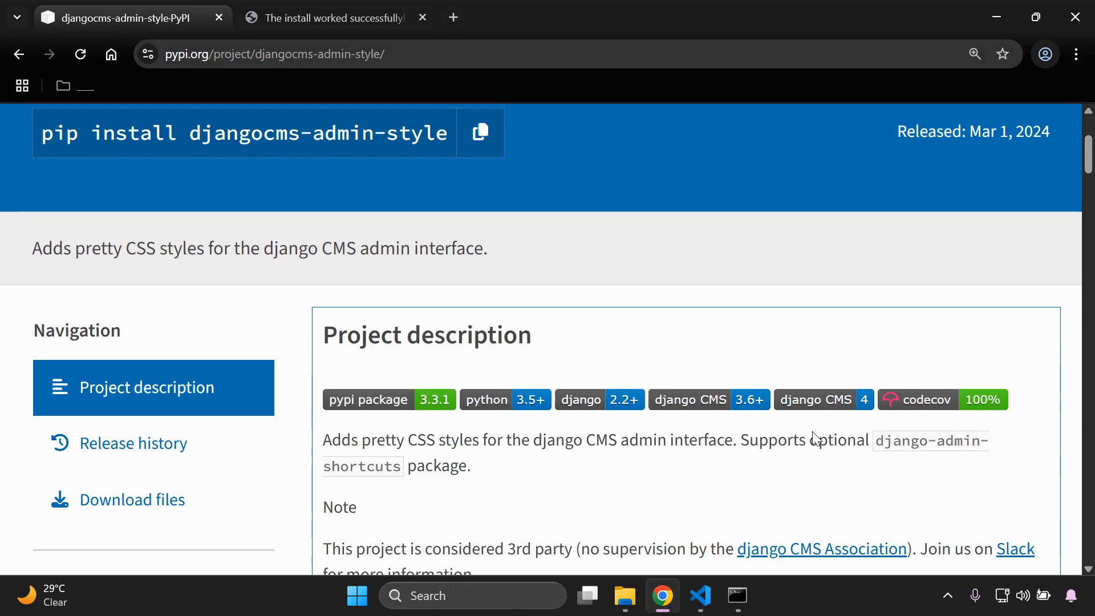
pyautogui.scroll(-3)
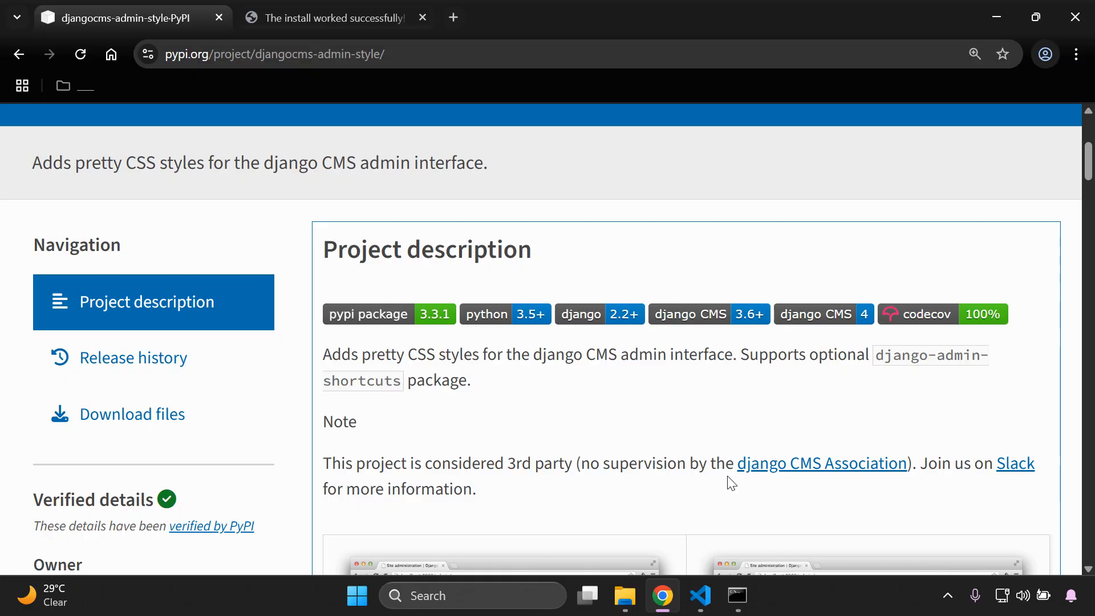
pyautogui.click(328, 17)
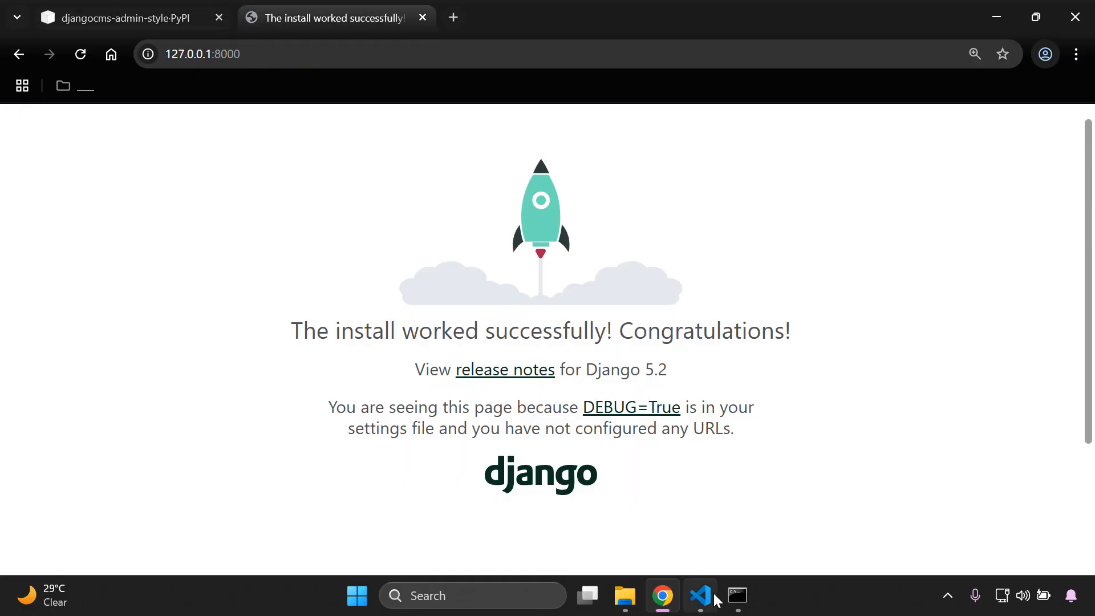
pyautogui.moveTo(664, 556)
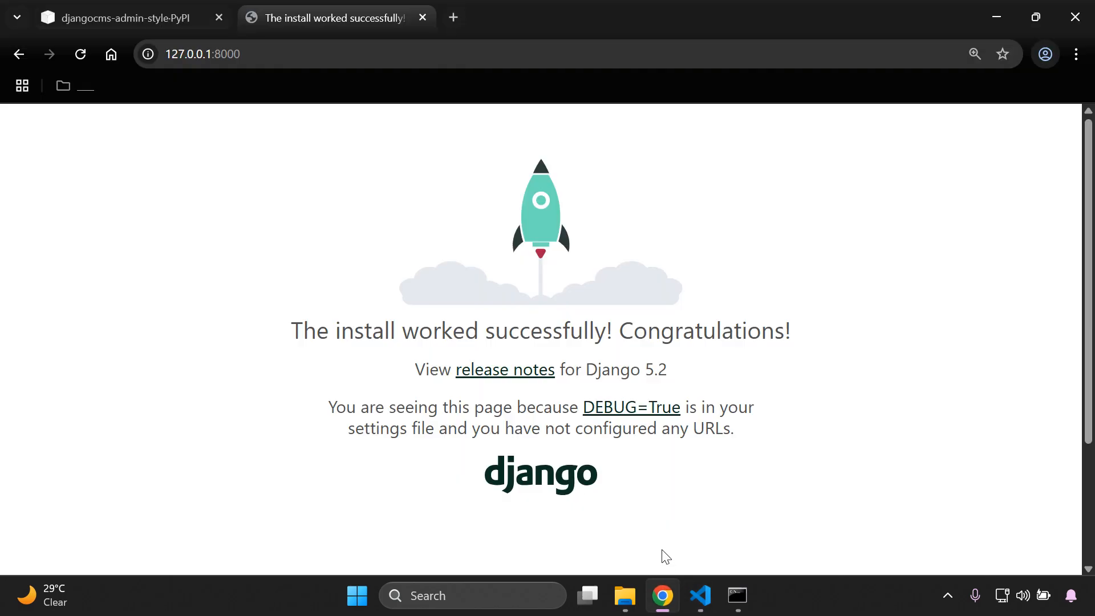
pyautogui.click(119, 17)
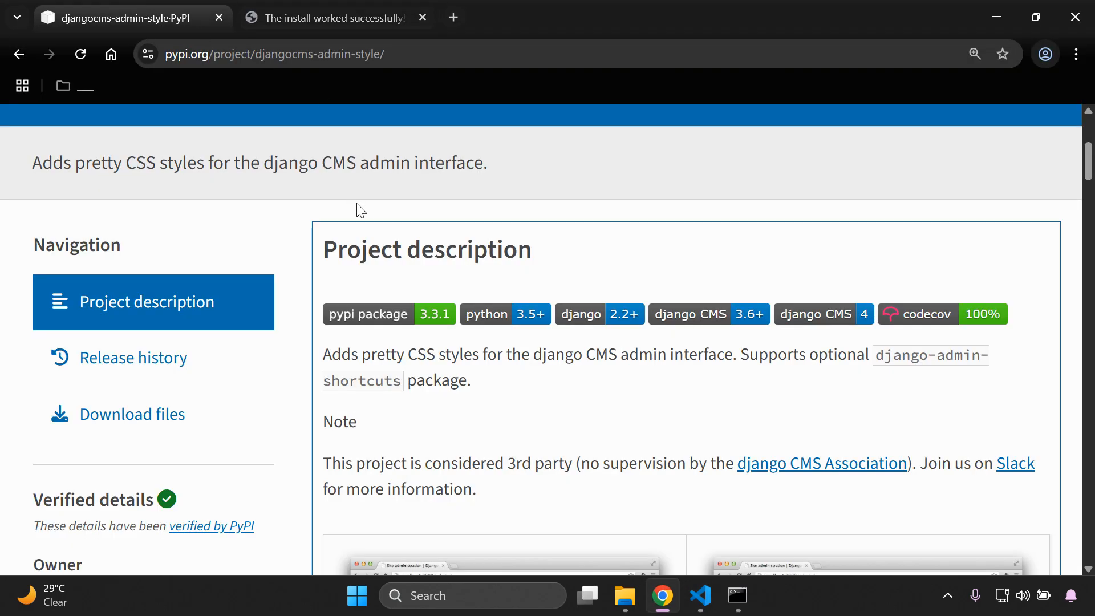
pyautogui.scroll(3)
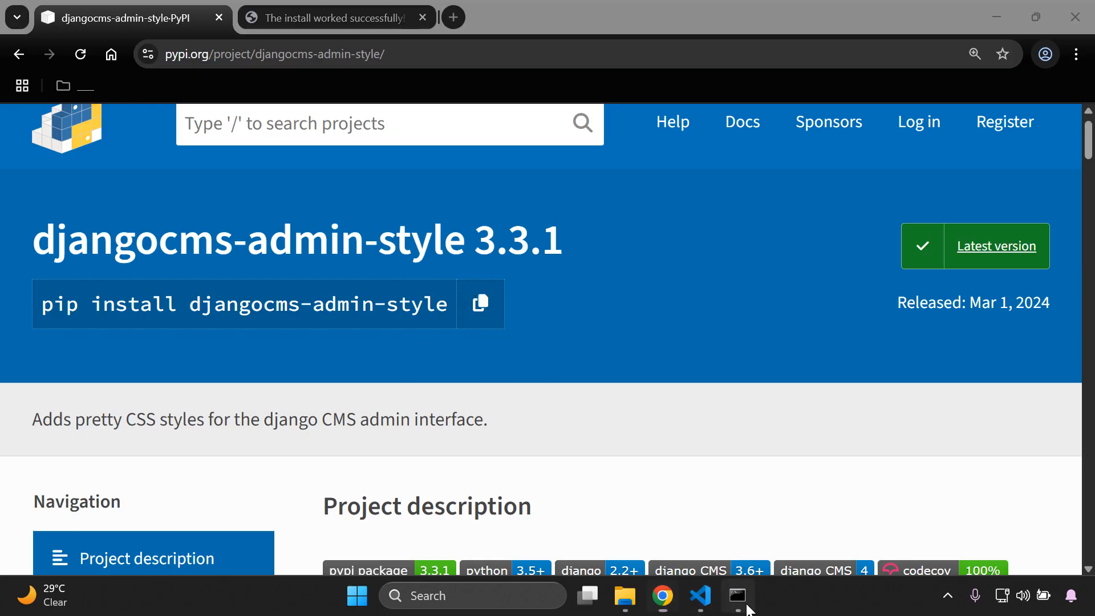
# Run pip install djangocms-admin-style in the elevate project's virtual environment
pyautogui.click(737, 596)
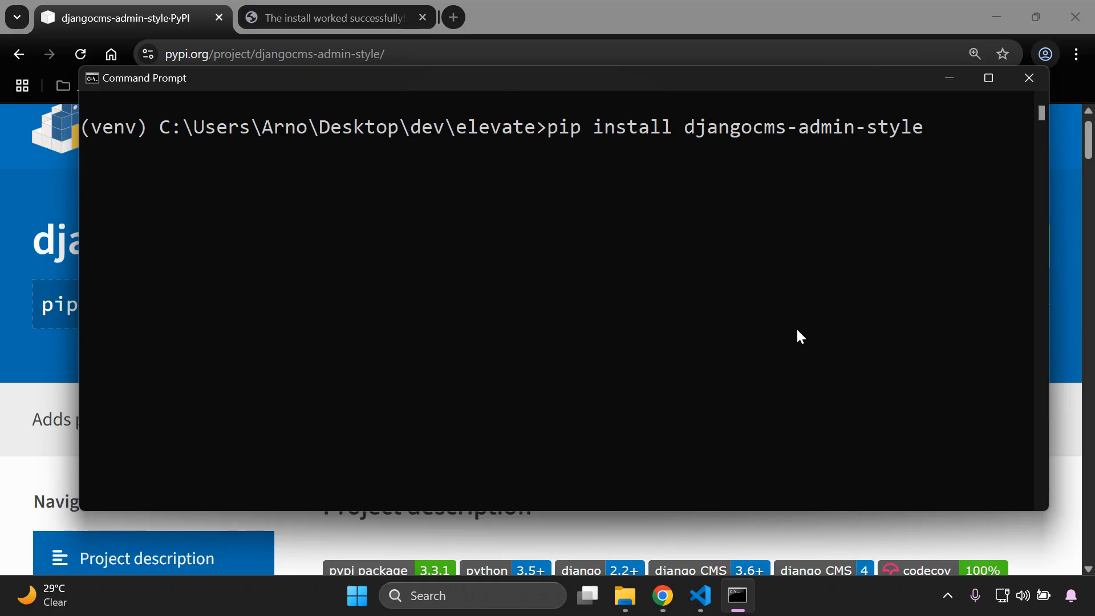
pyautogui.press('Return')
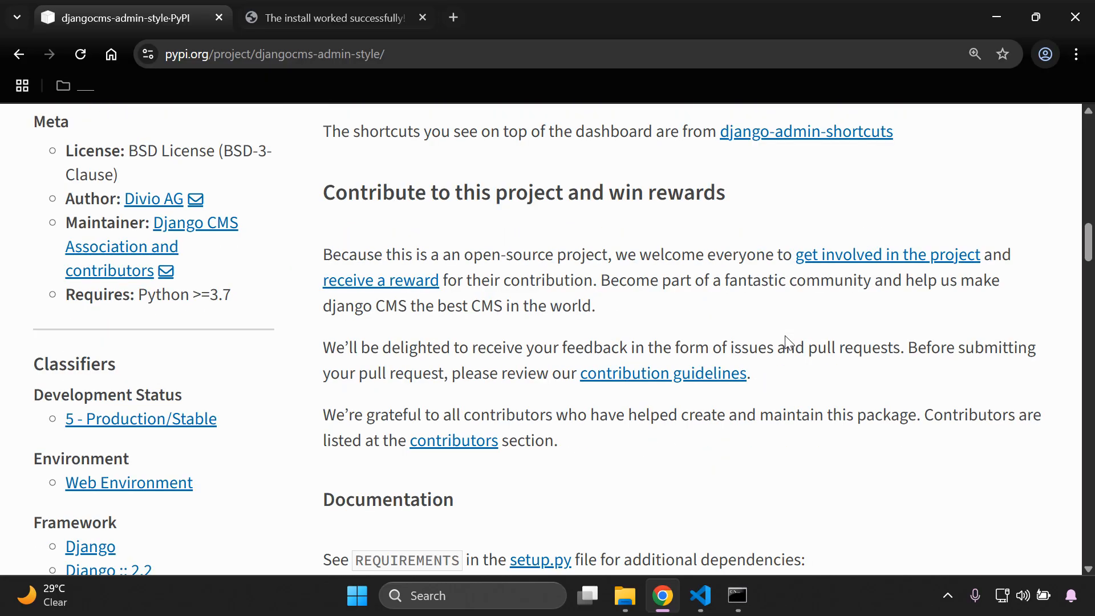
# Select the djangocms_admin_style app name from the PyPI installation notes and switch to settings.py
pyautogui.scroll(-3)
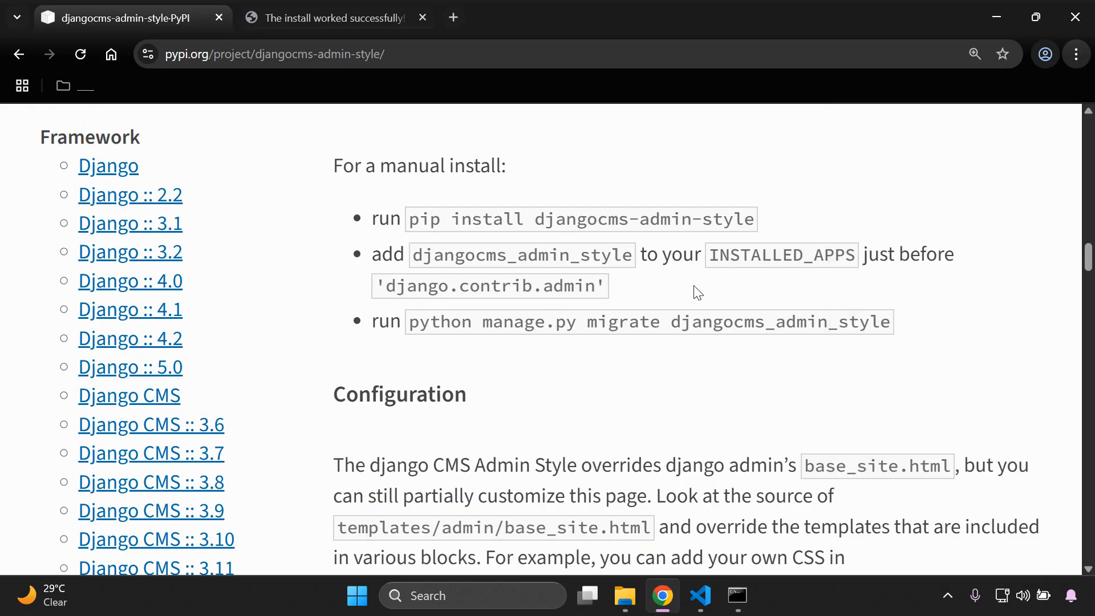
pyautogui.scroll(3)
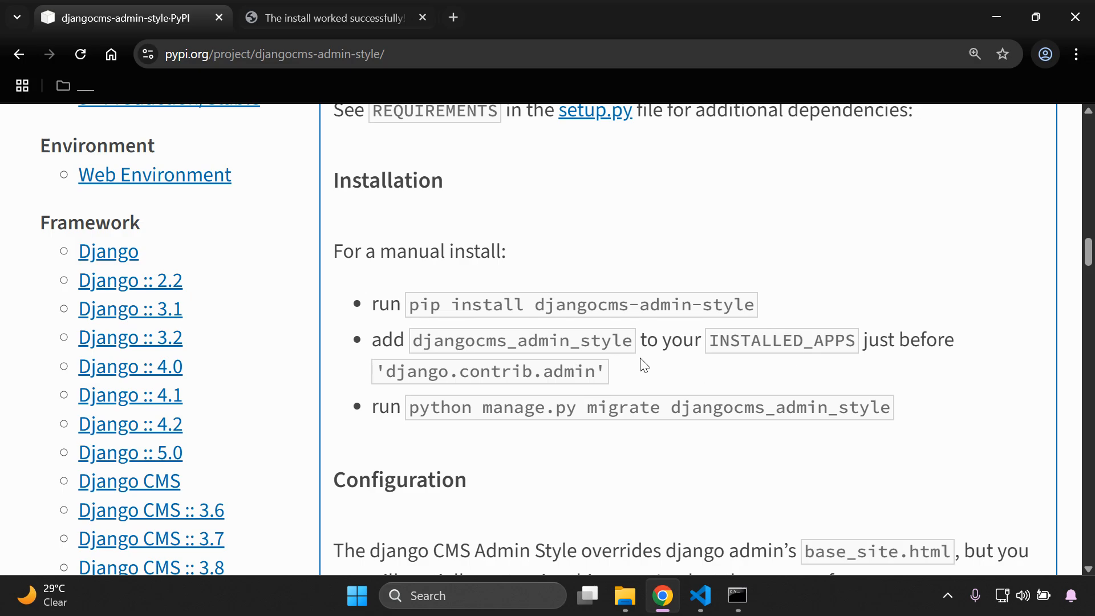
pyautogui.moveTo(710, 330)
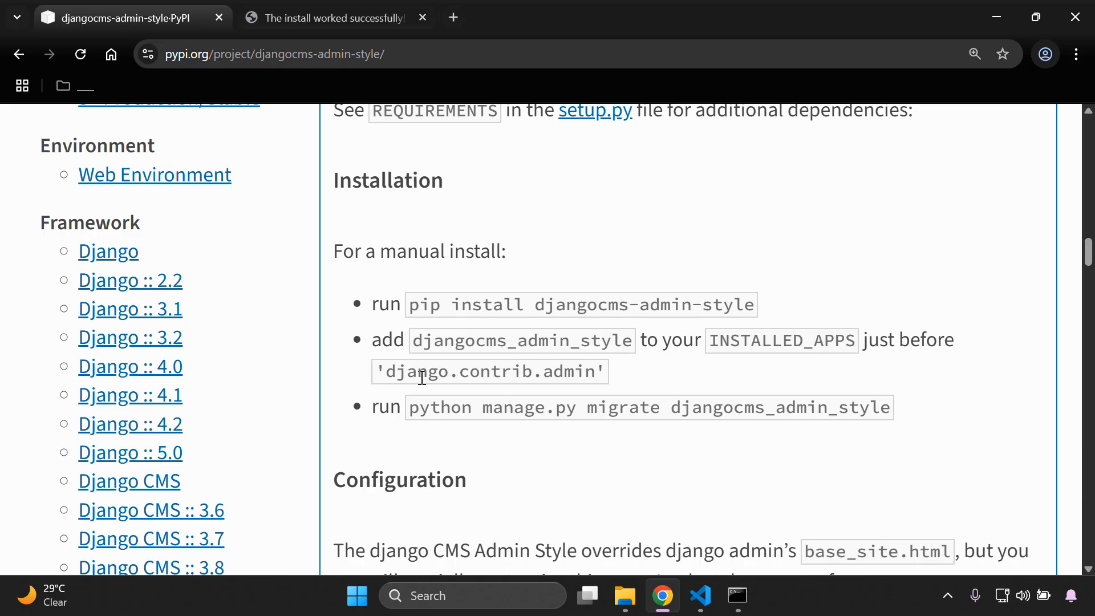
pyautogui.doubleClick(520, 341)
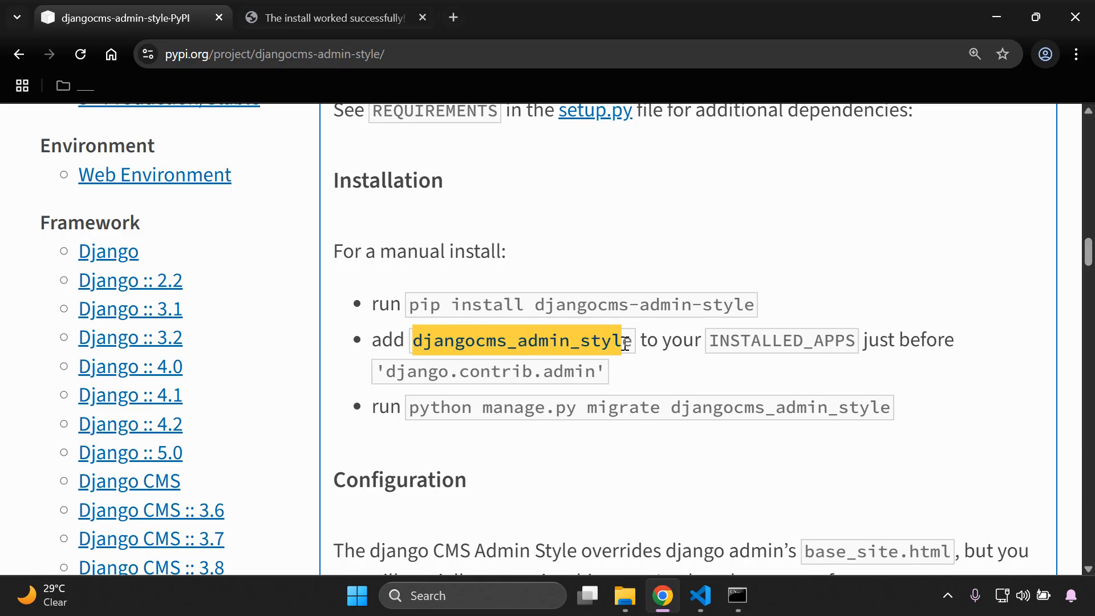
pyautogui.click(699, 595)
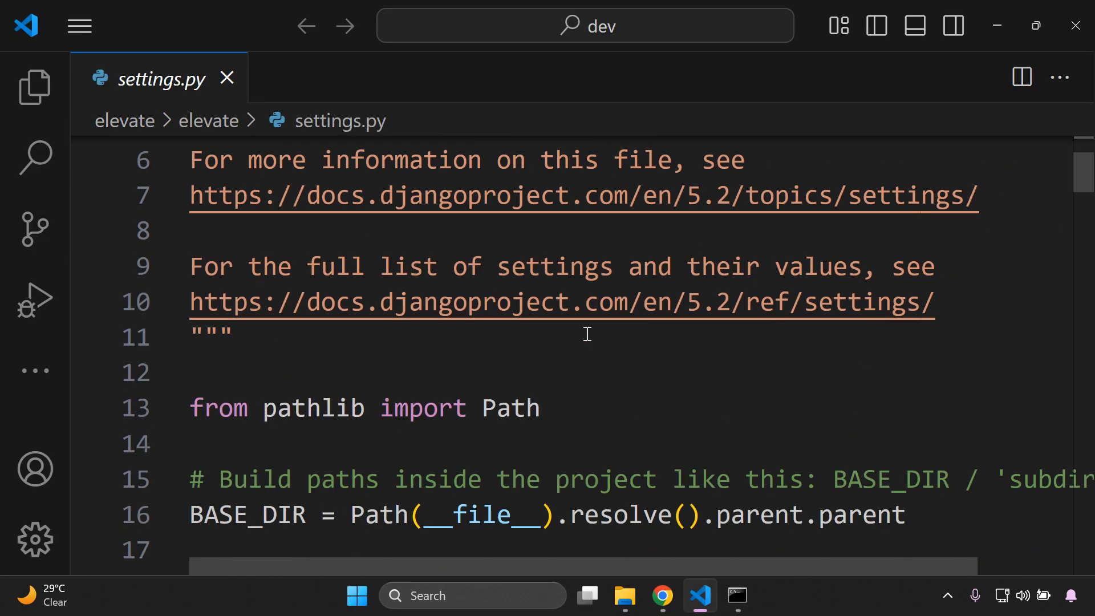
# Add 'djangocms_admin_style', as the first INSTALLED_APPS entry in settings.py
pyautogui.scroll(-3)
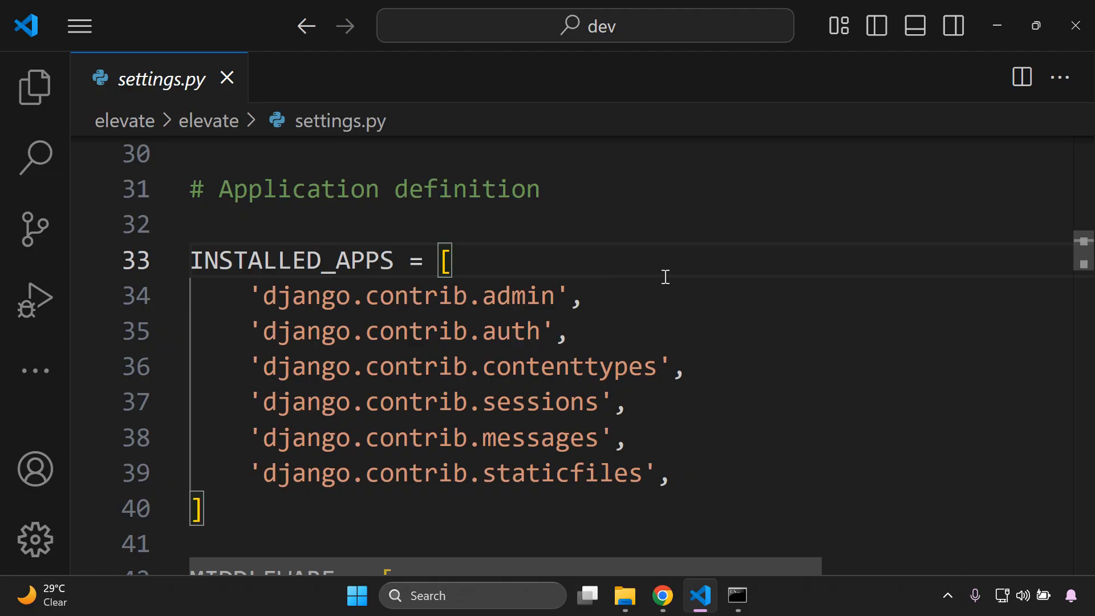
pyautogui.press('Enter')
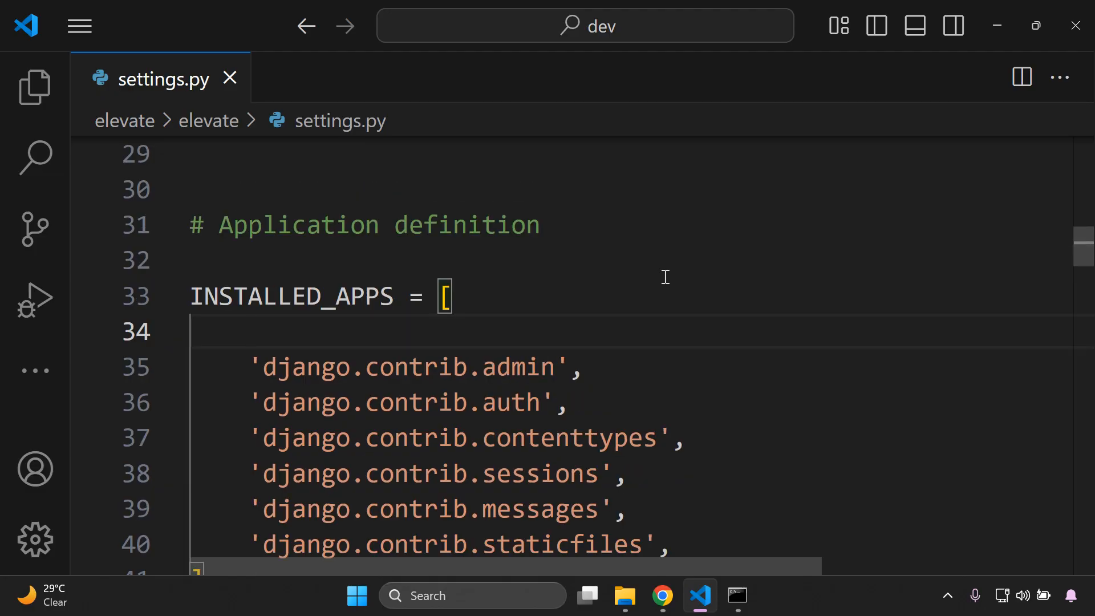
pyautogui.write("'djangocms_admin_style'")
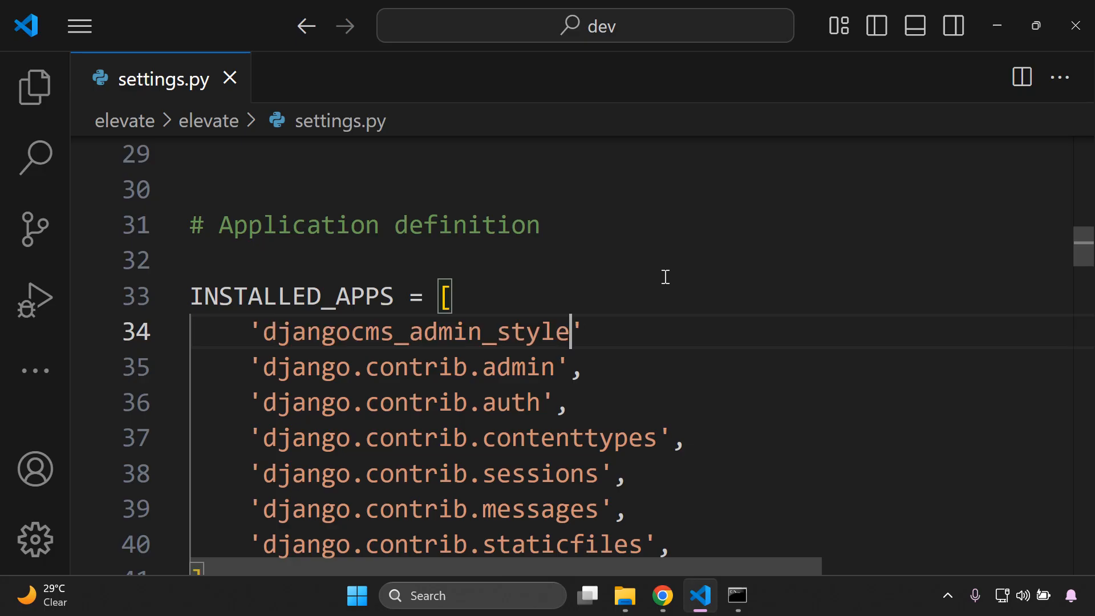
pyautogui.write(',')
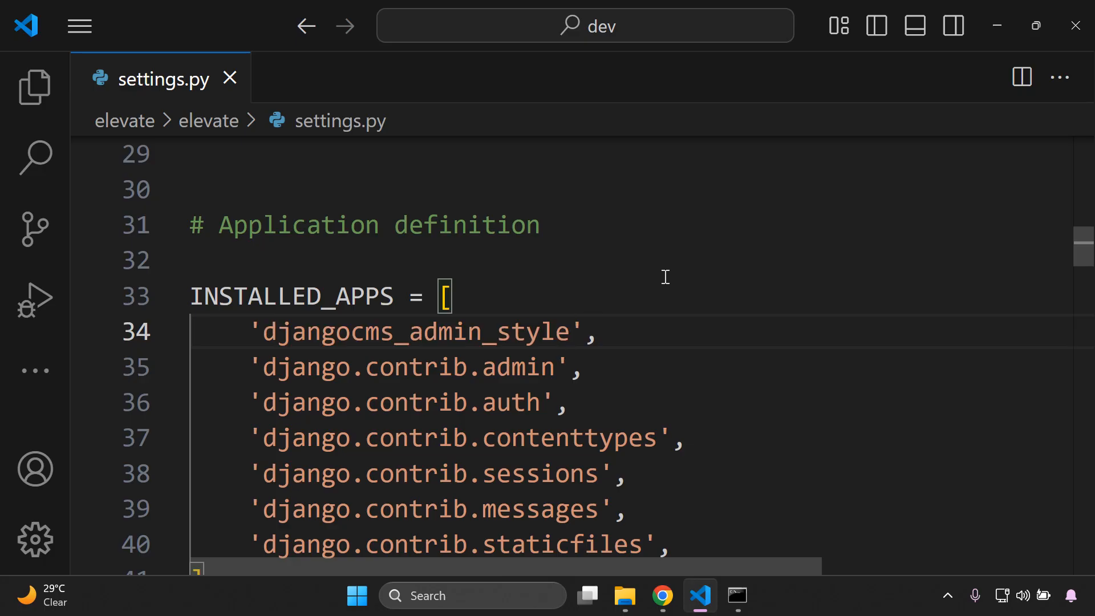
pyautogui.click(660, 595)
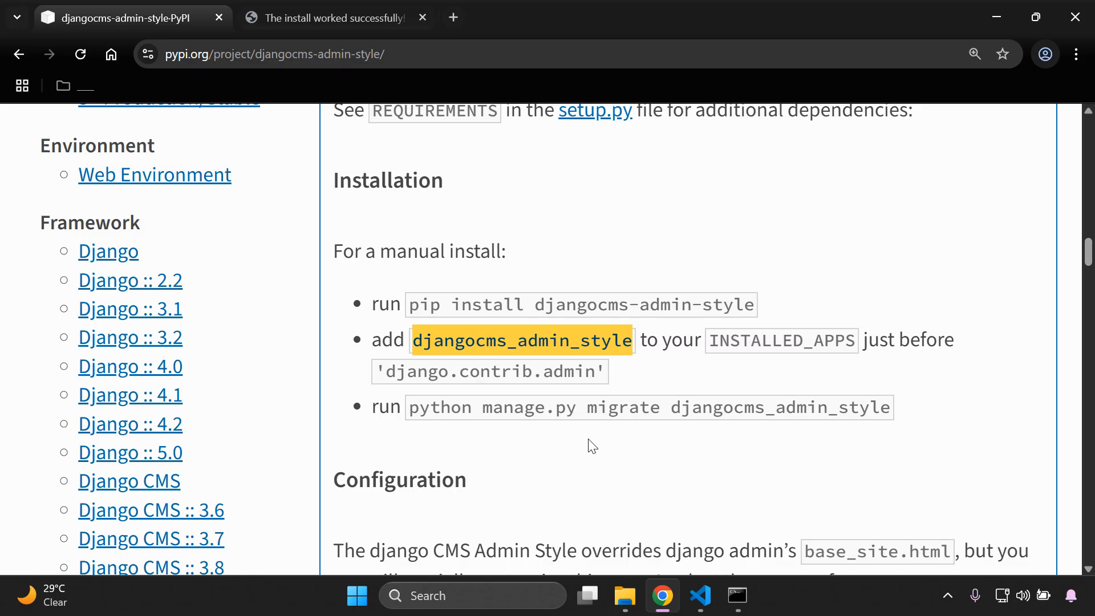
pyautogui.click(533, 441)
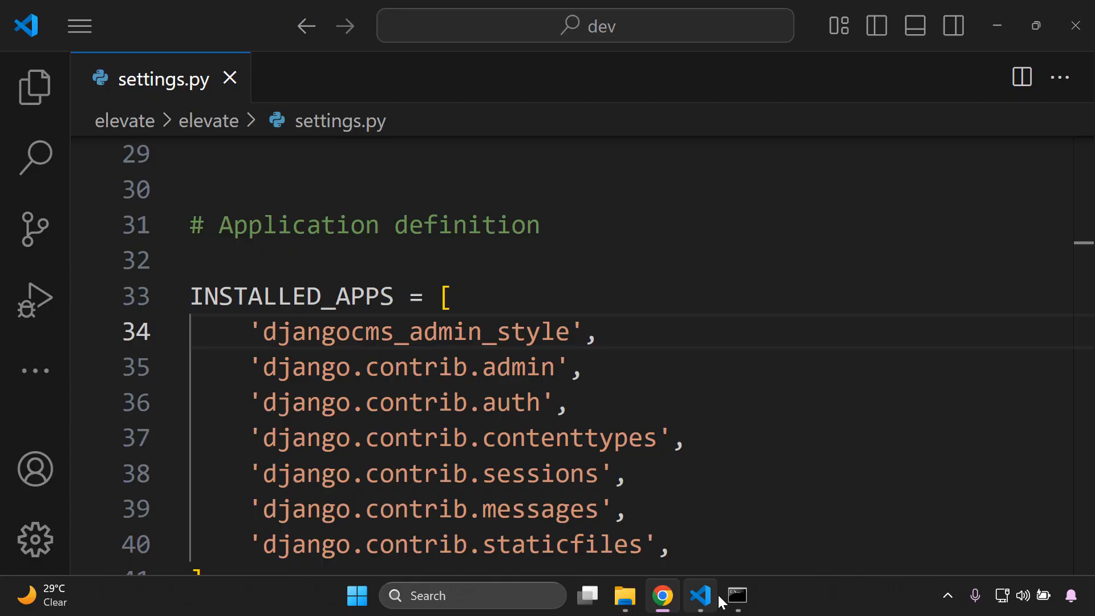
# Run python manage.py migrate for the elevate project
pyautogui.click(736, 595)
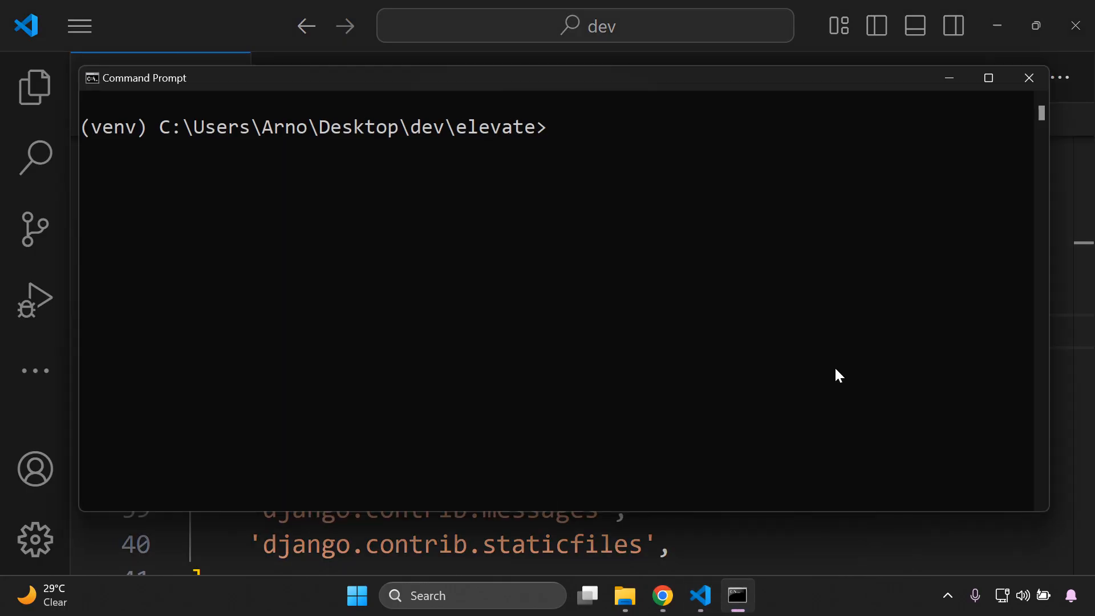
pyautogui.write('py')
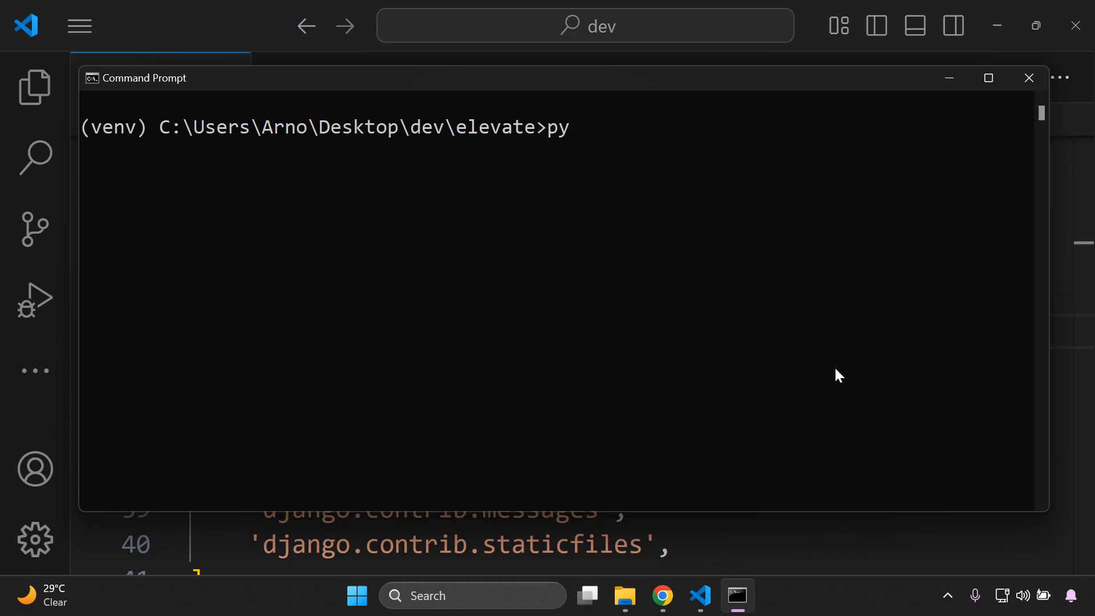
pyautogui.write('thon manage.py migrate')
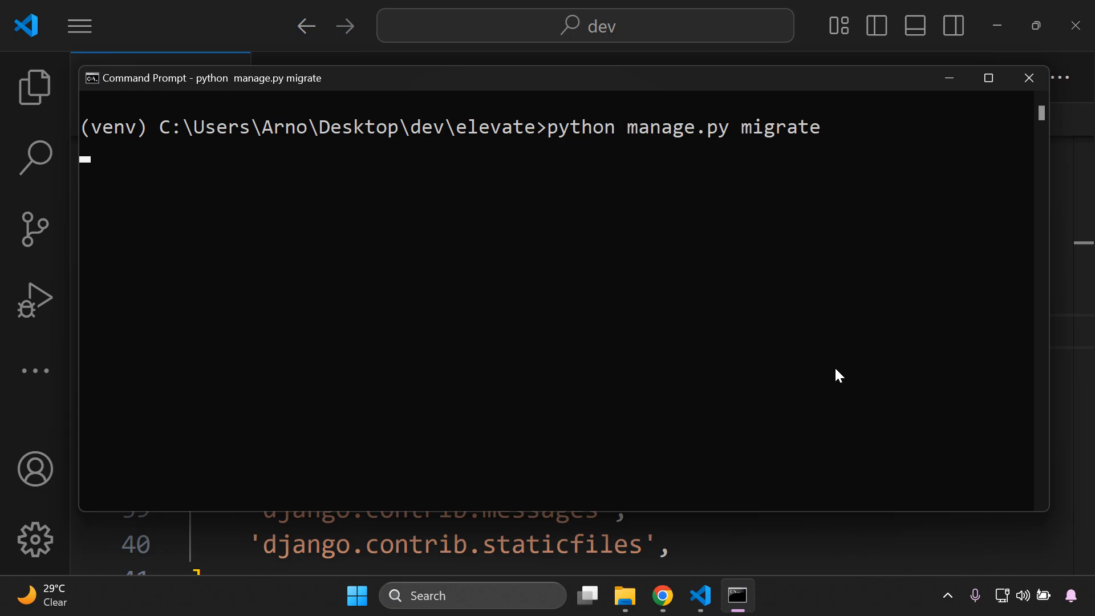
pyautogui.press('Return')
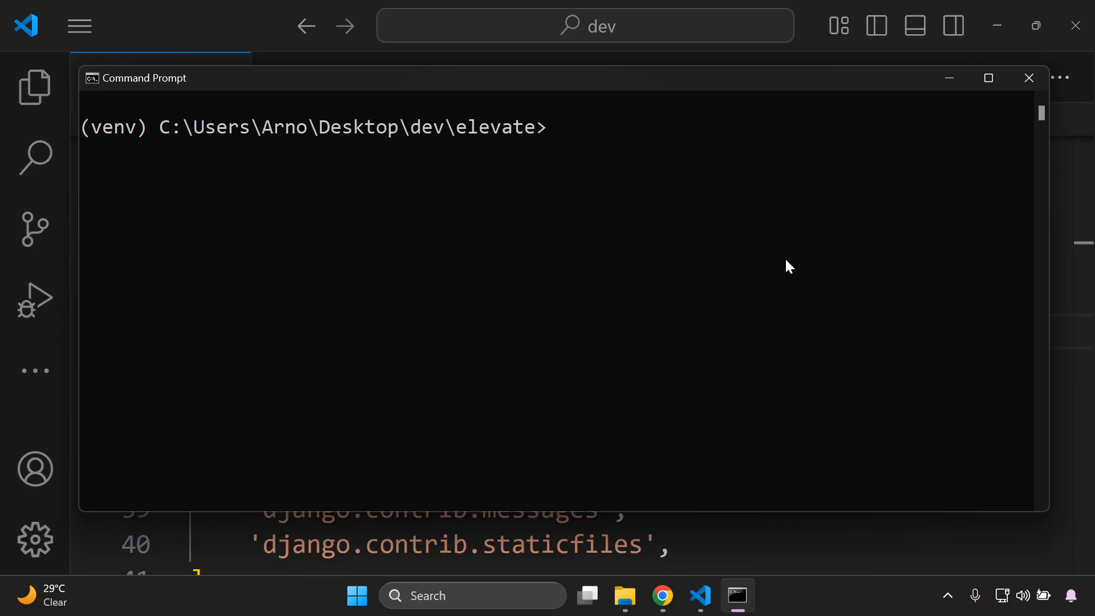
pyautogui.click(552, 127)
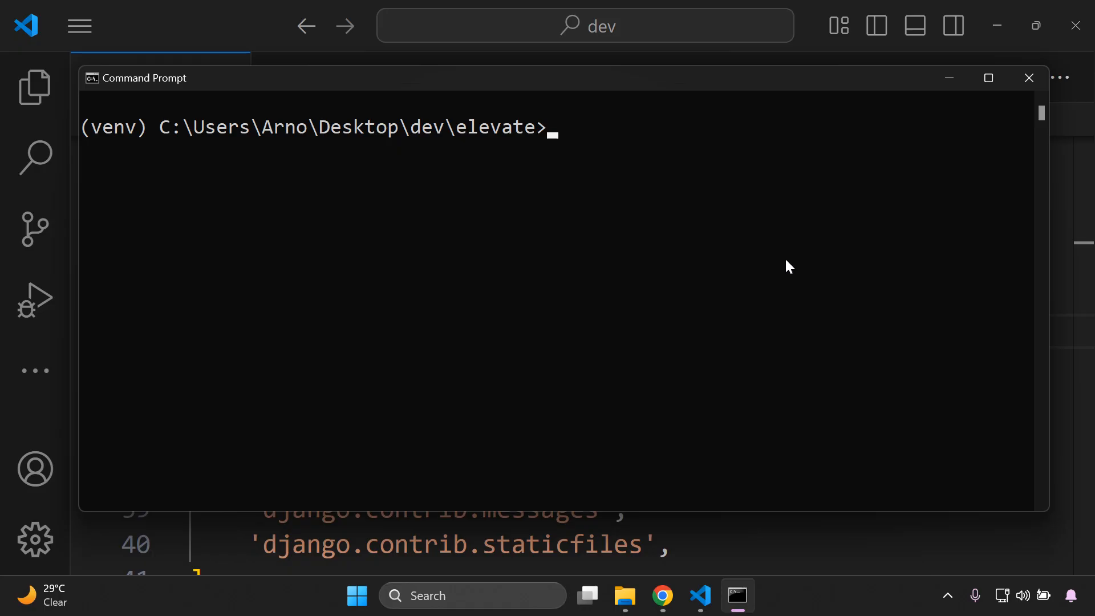
# Create a superuser named admin with python manage.py createsuperuser
pyautogui.write('python manage.py')
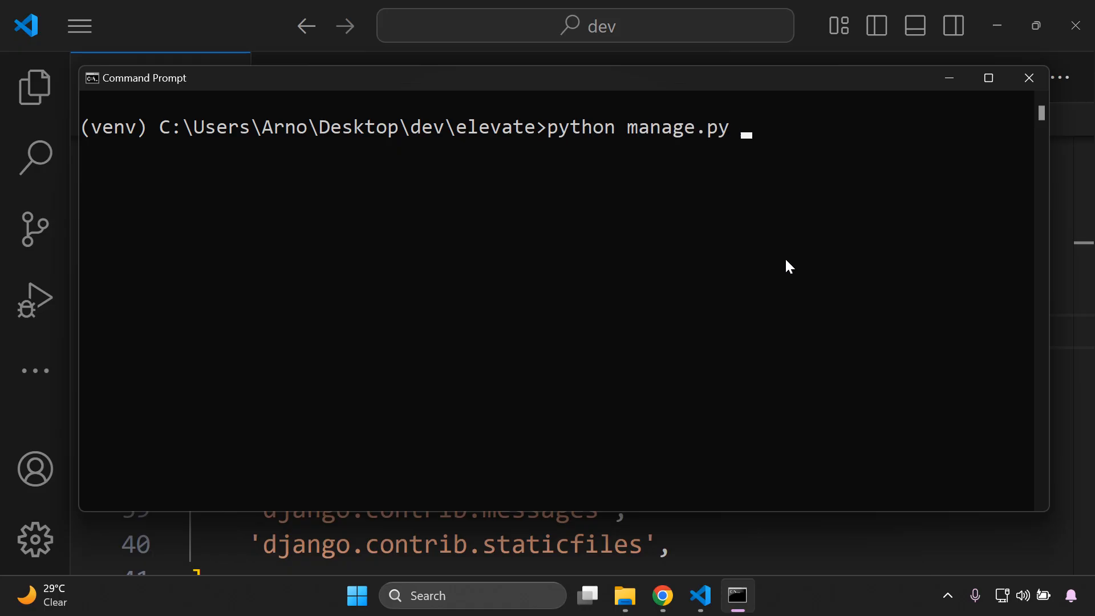
pyautogui.write('createsuper')
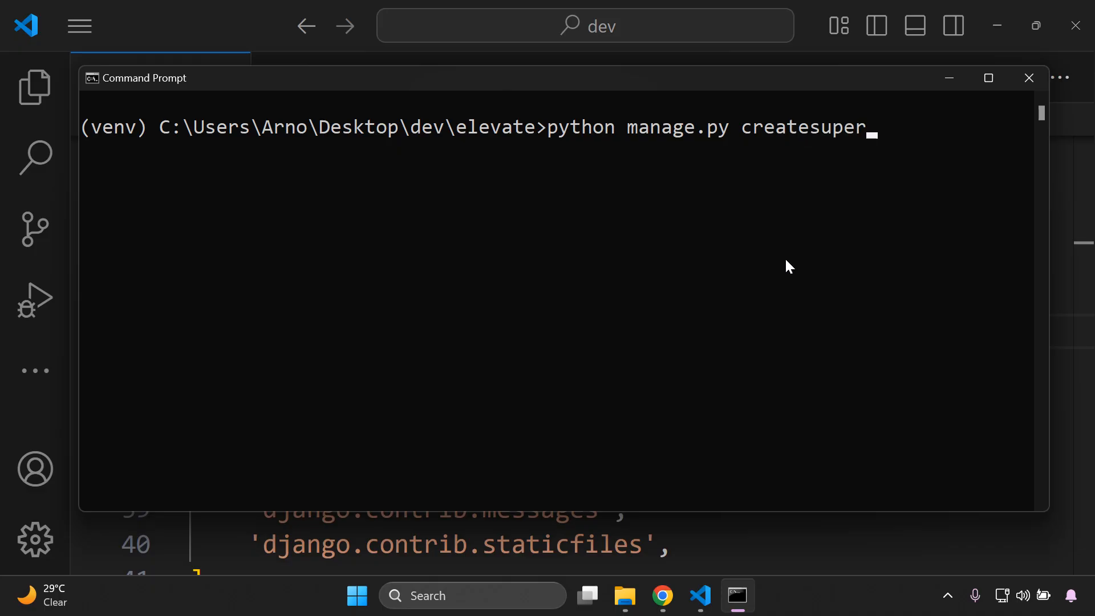
pyautogui.write('user')
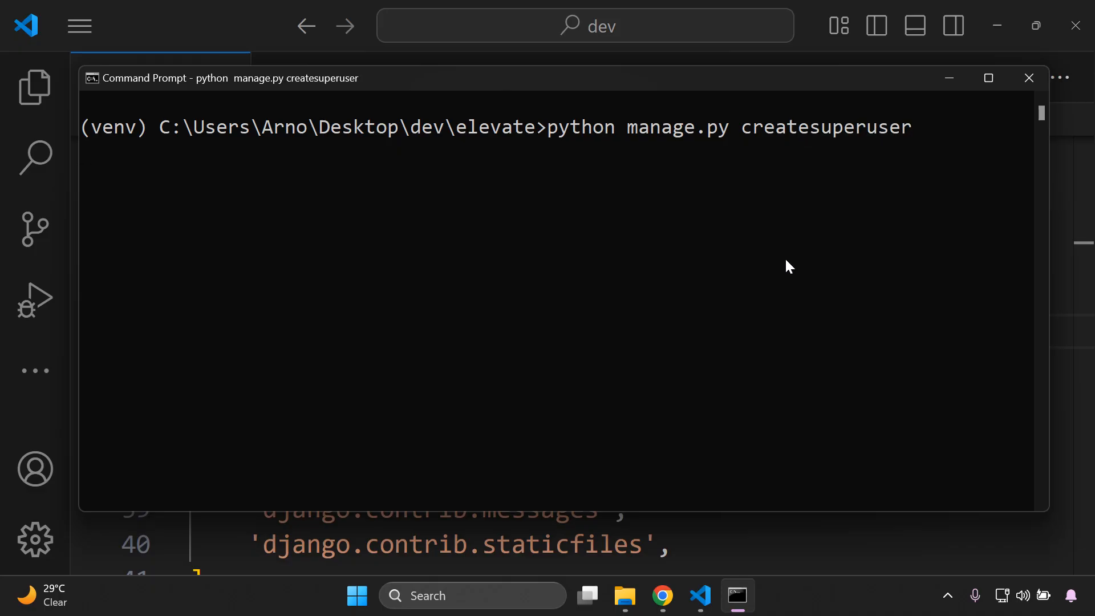
pyautogui.write('a')
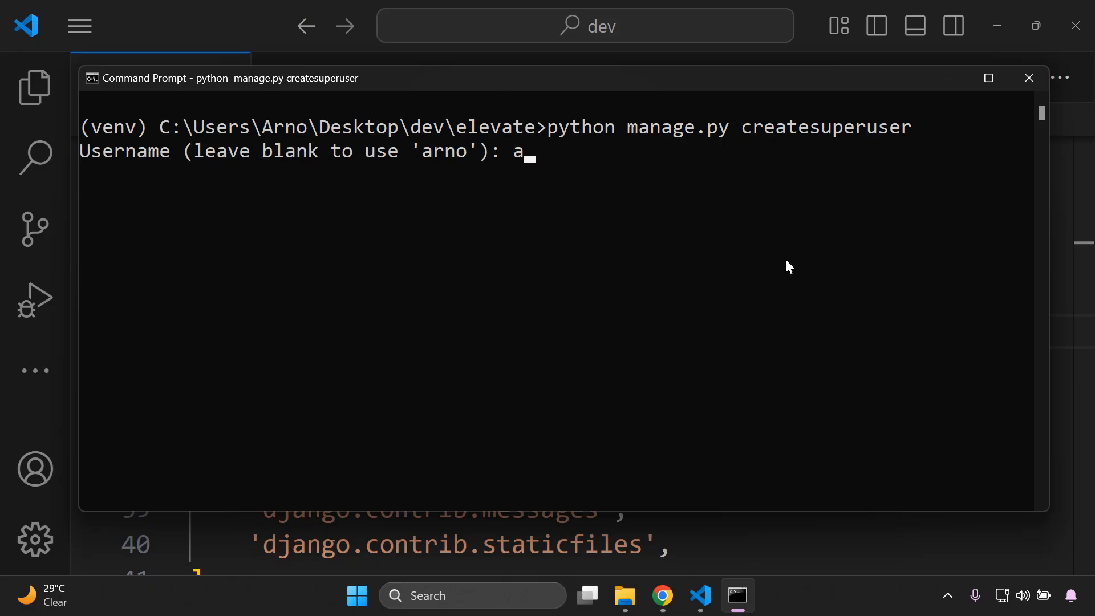
pyautogui.write('dmin')
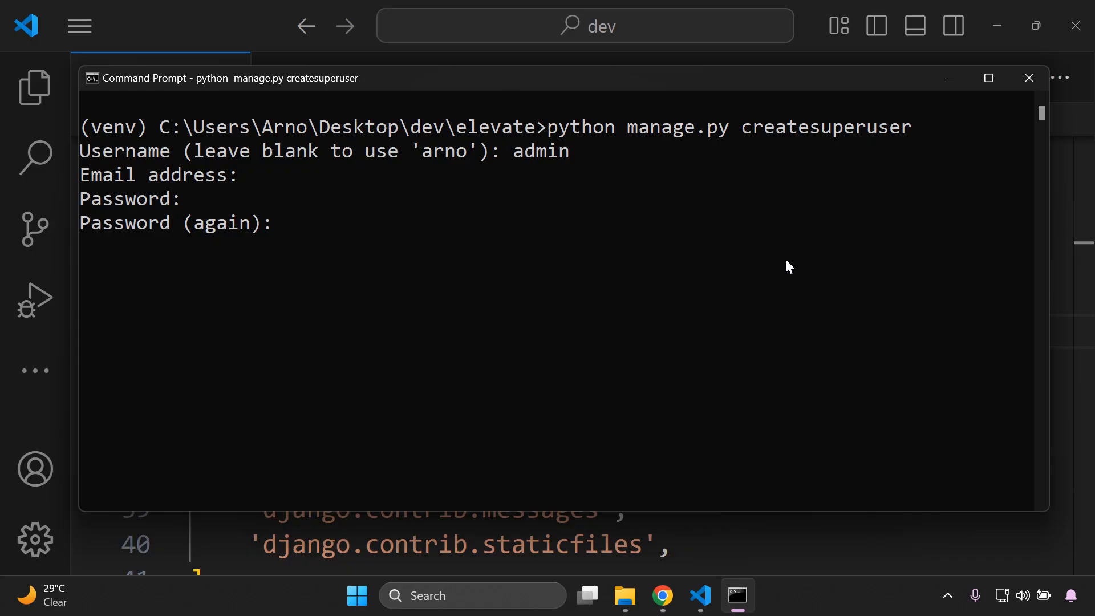
# Start the Django development server with python manage.py runserver
pyautogui.write('p\\dev\\elevate>p')
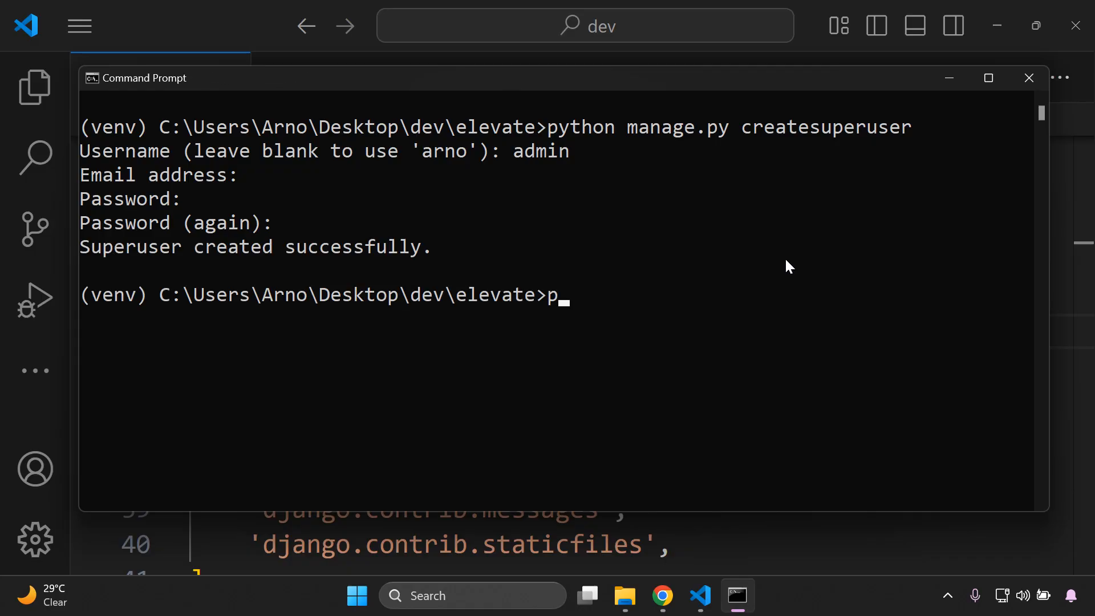
pyautogui.write('ython manage.py runserver')
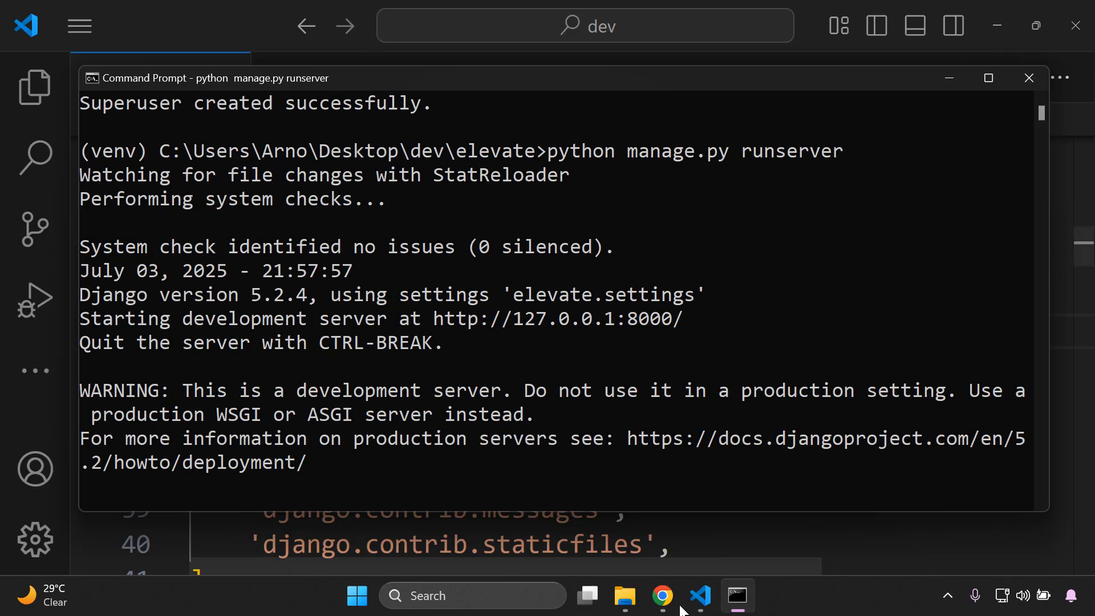
# Zoom out the django CMS-styled login page and log in as admin
pyautogui.click(660, 595)
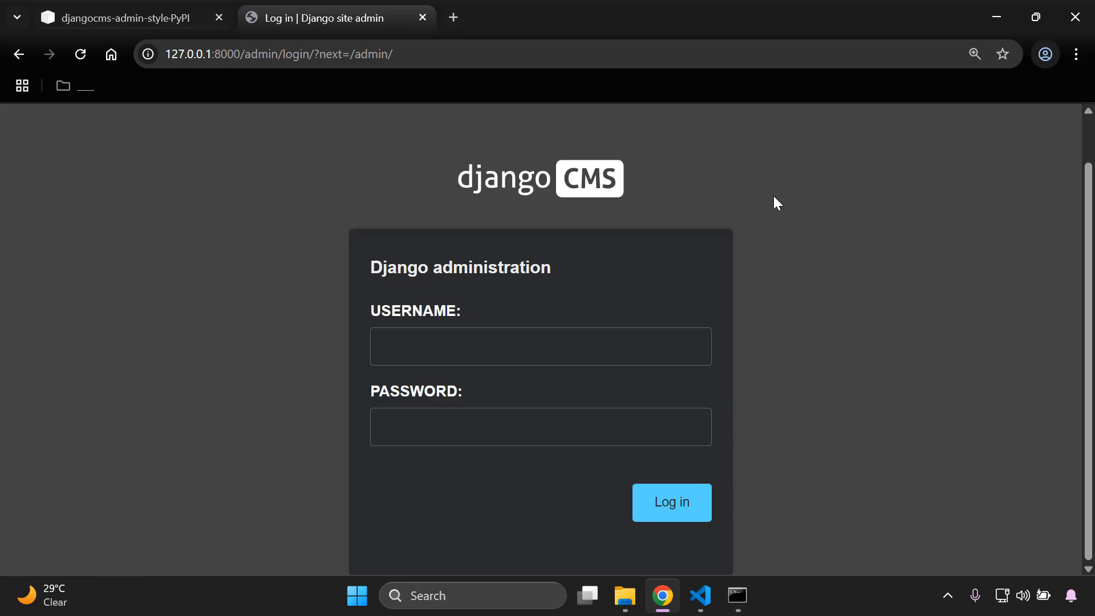
pyautogui.click(1074, 53)
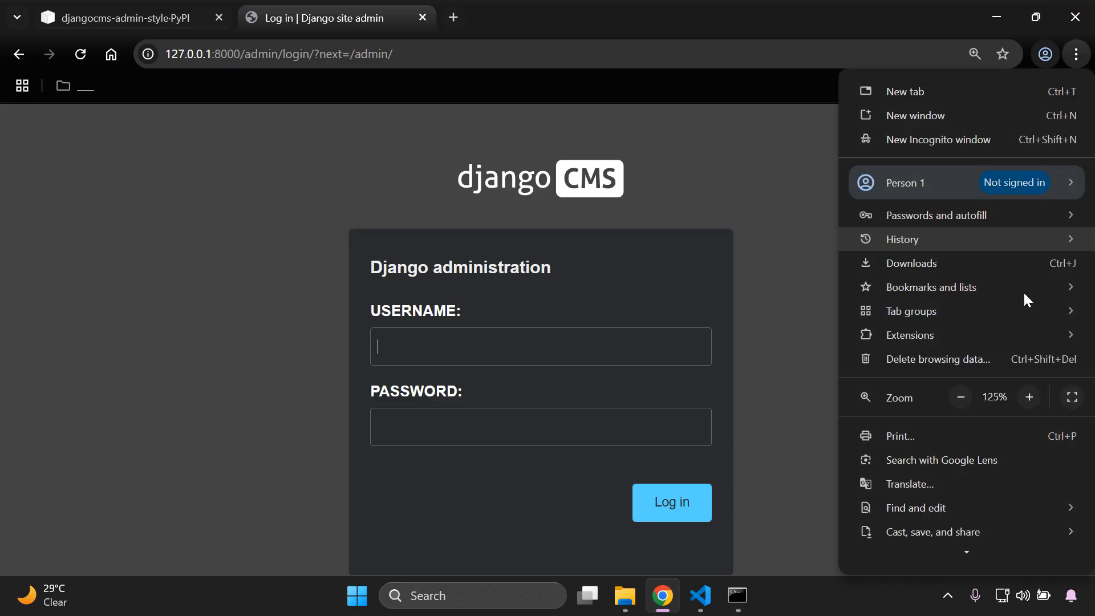
pyautogui.click(800, 231)
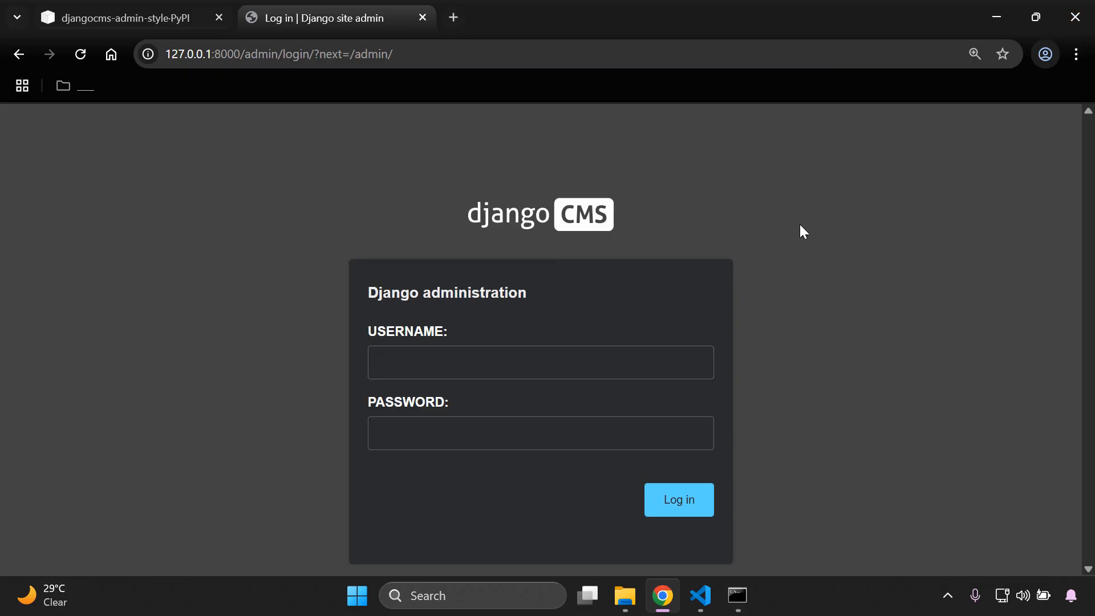
pyautogui.moveTo(733, 500)
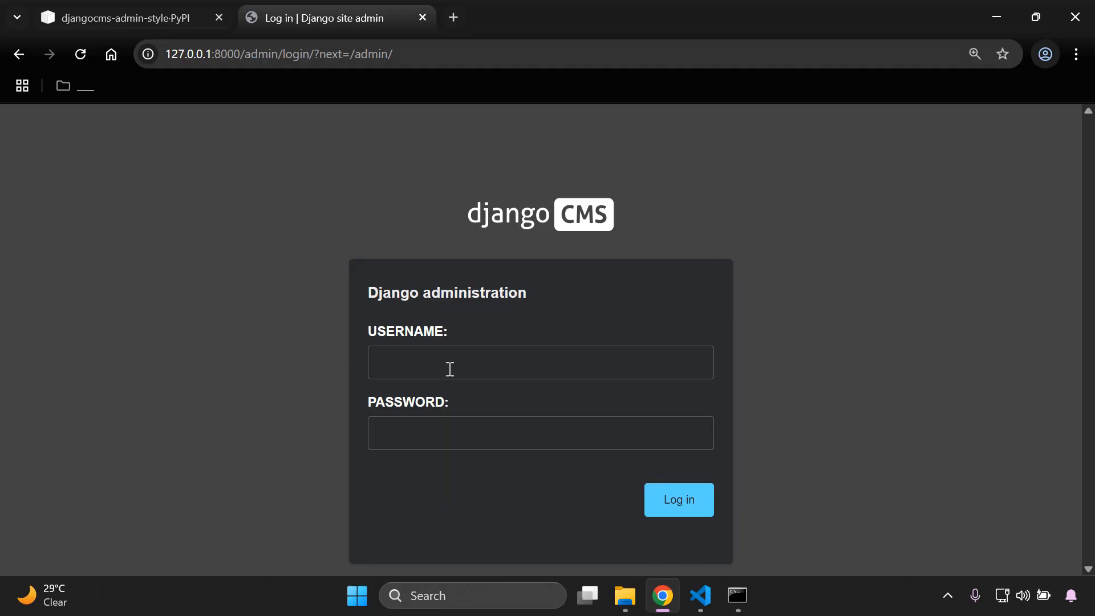
pyautogui.moveTo(747, 306)
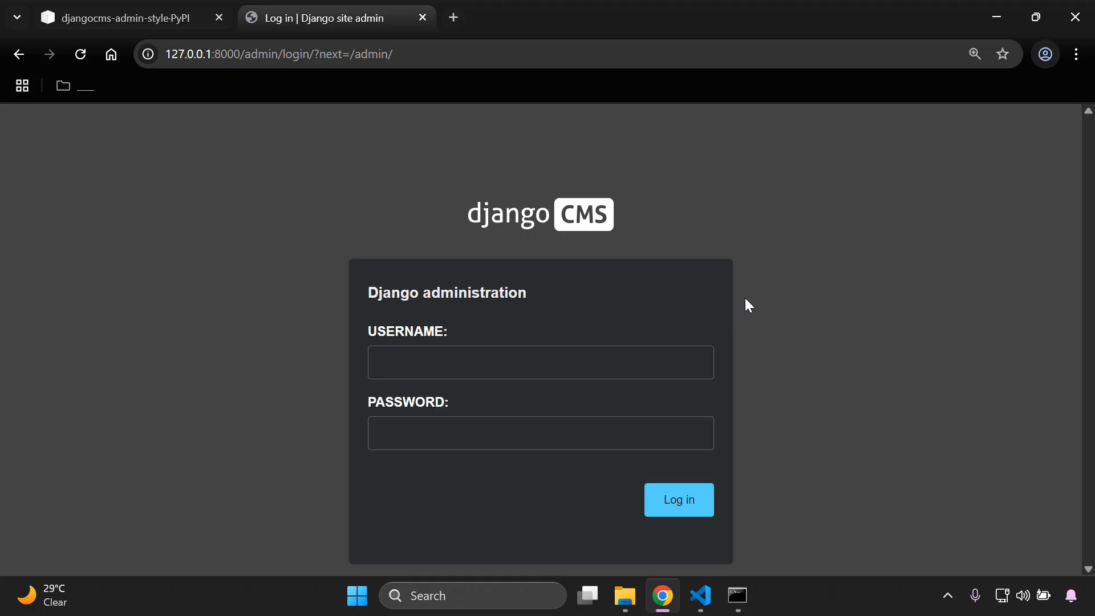
pyautogui.moveTo(681, 283)
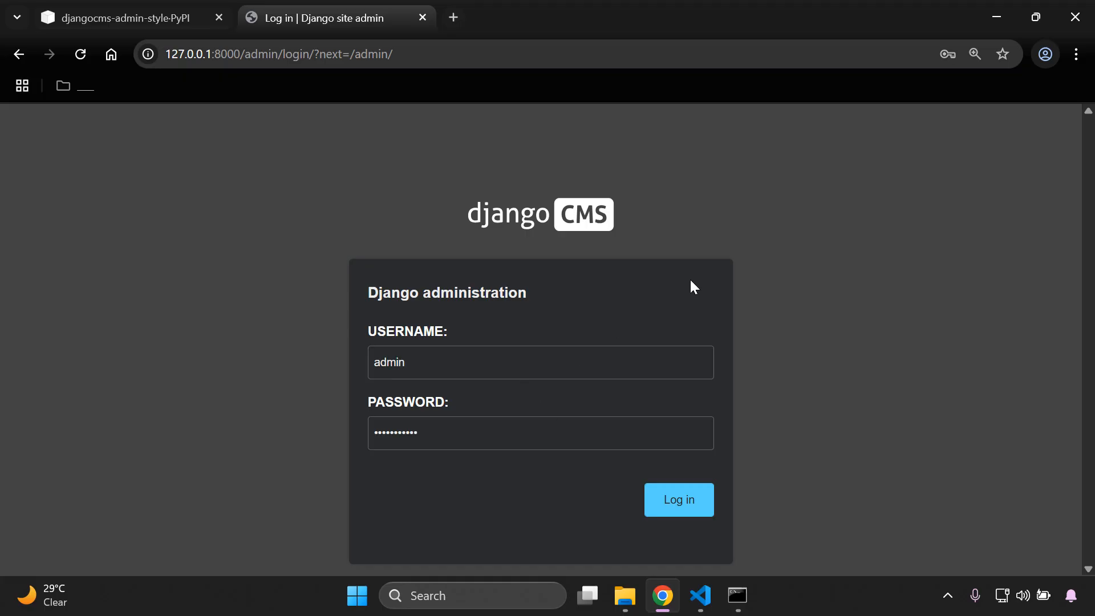
pyautogui.click(1074, 54)
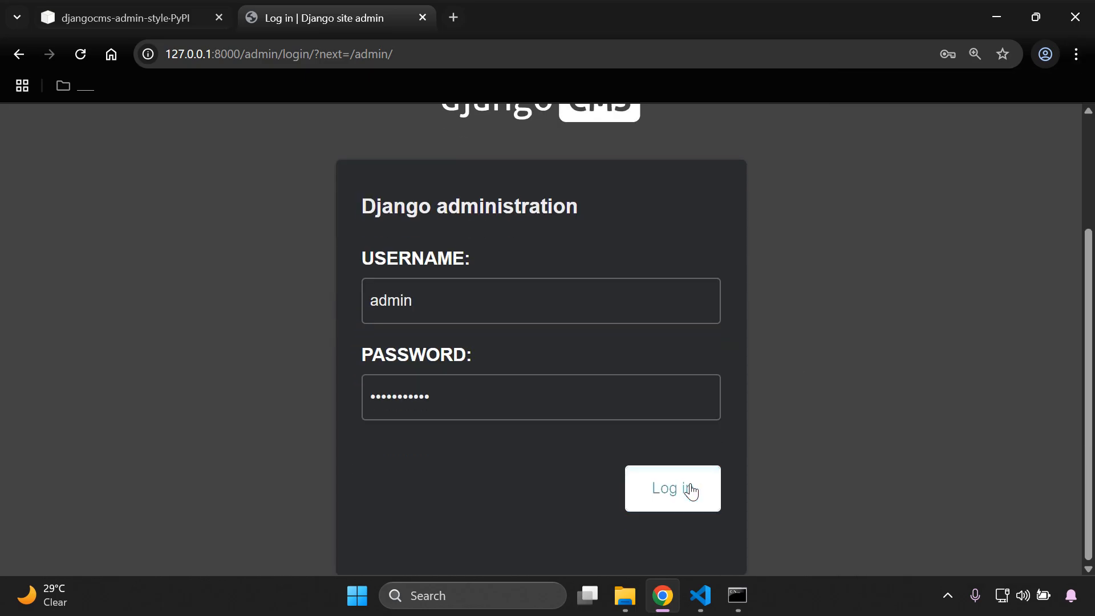
pyautogui.click(671, 488)
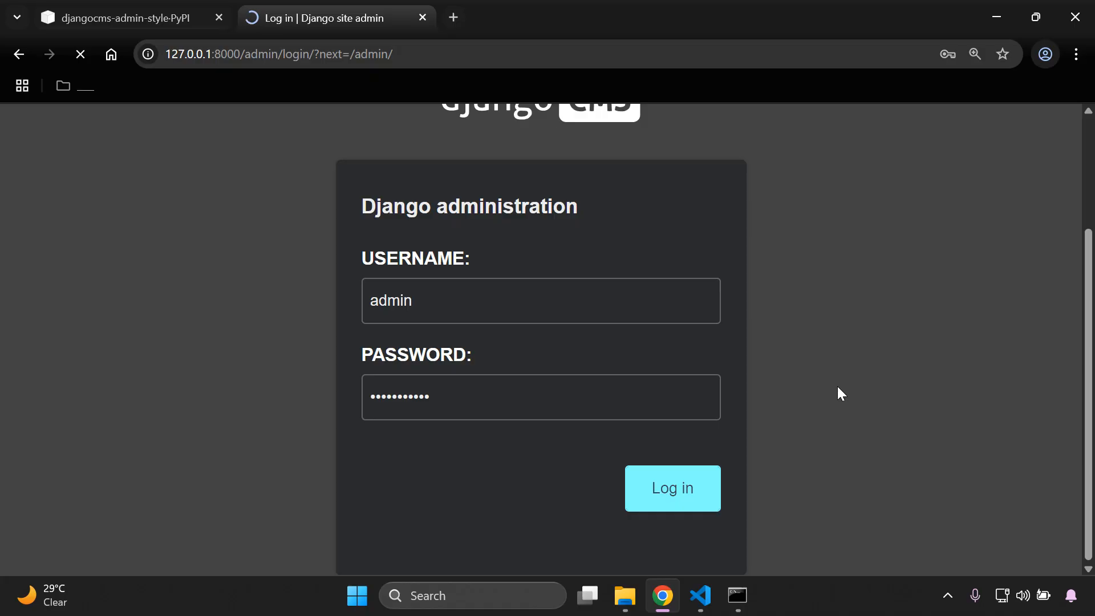
# Go to the Users list from the Site administration dashboard
pyautogui.click(671, 486)
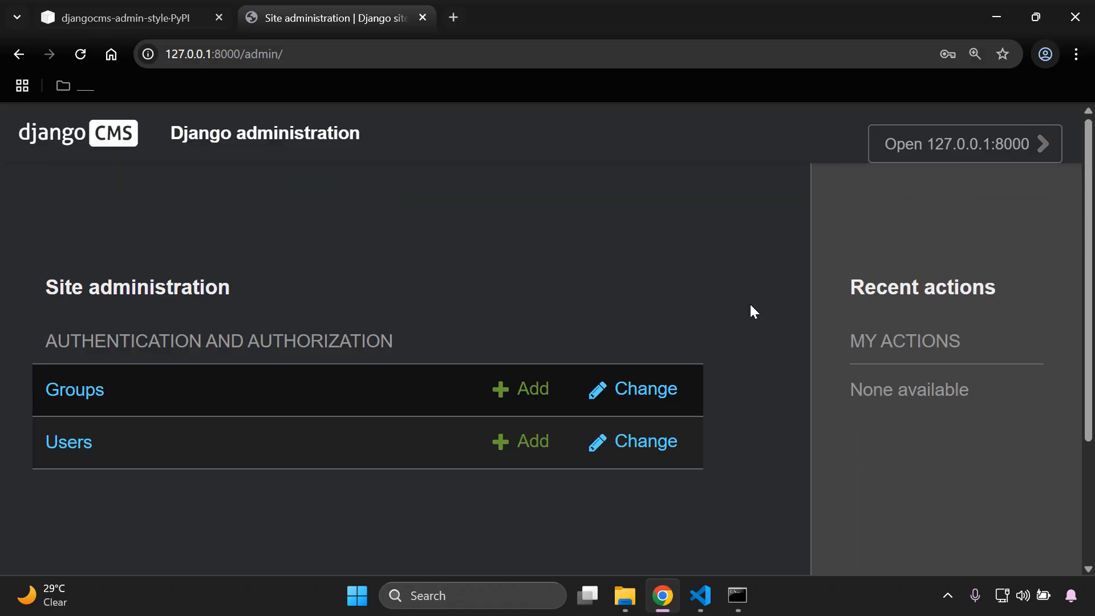
pyautogui.moveTo(83, 379)
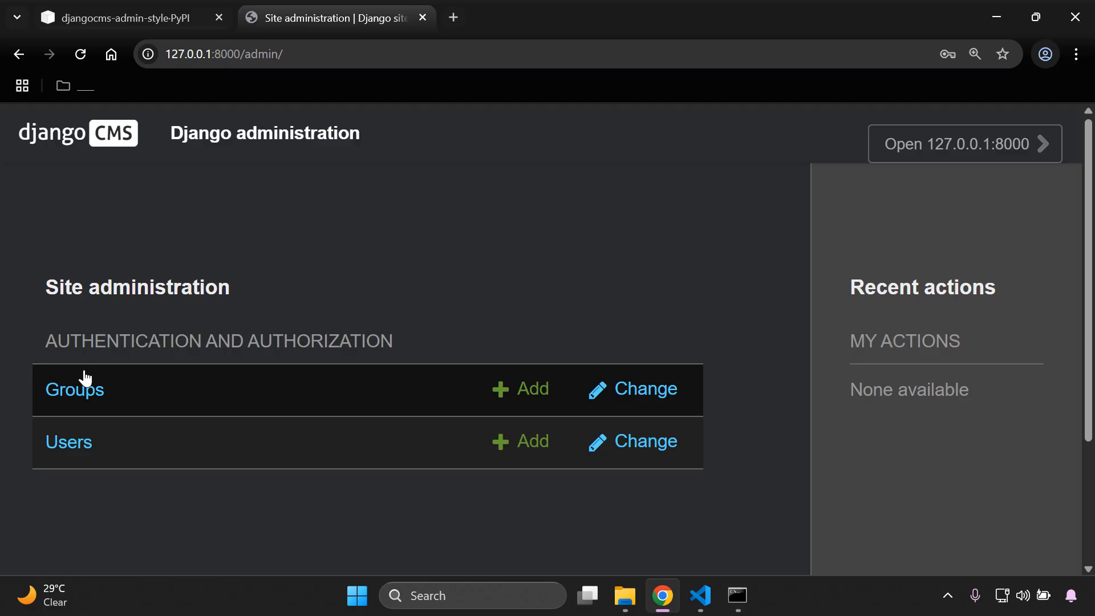
pyautogui.moveTo(239, 481)
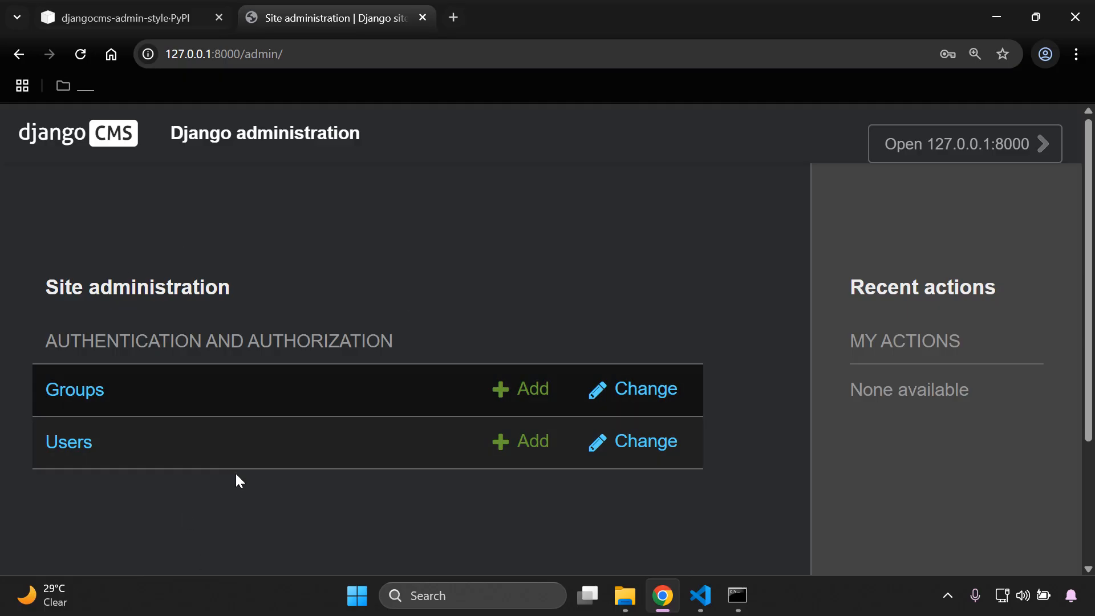
pyautogui.moveTo(357, 455)
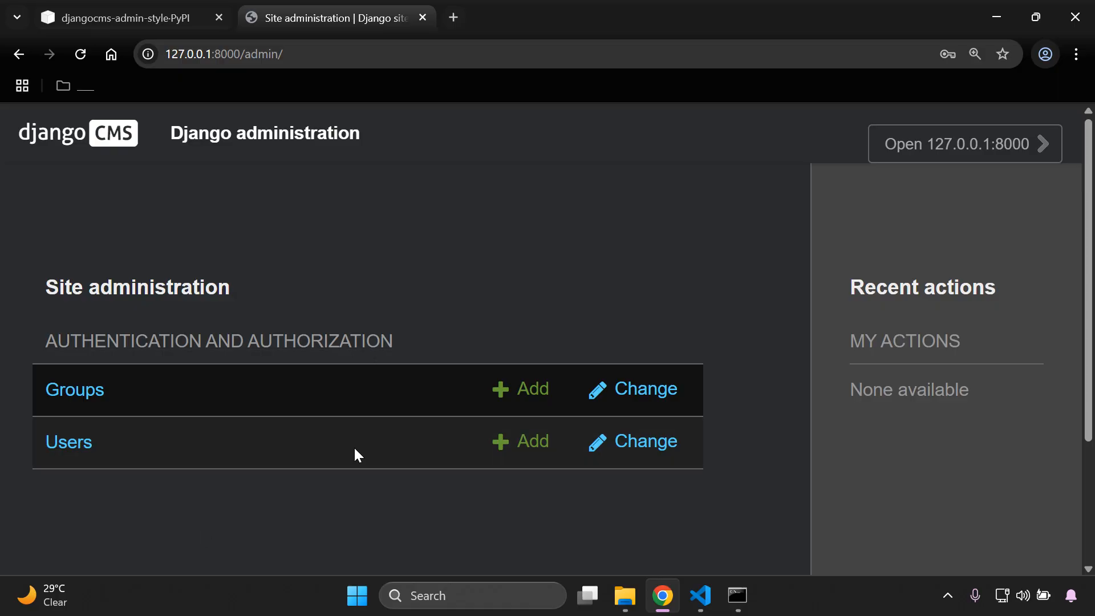
pyautogui.moveTo(195, 341)
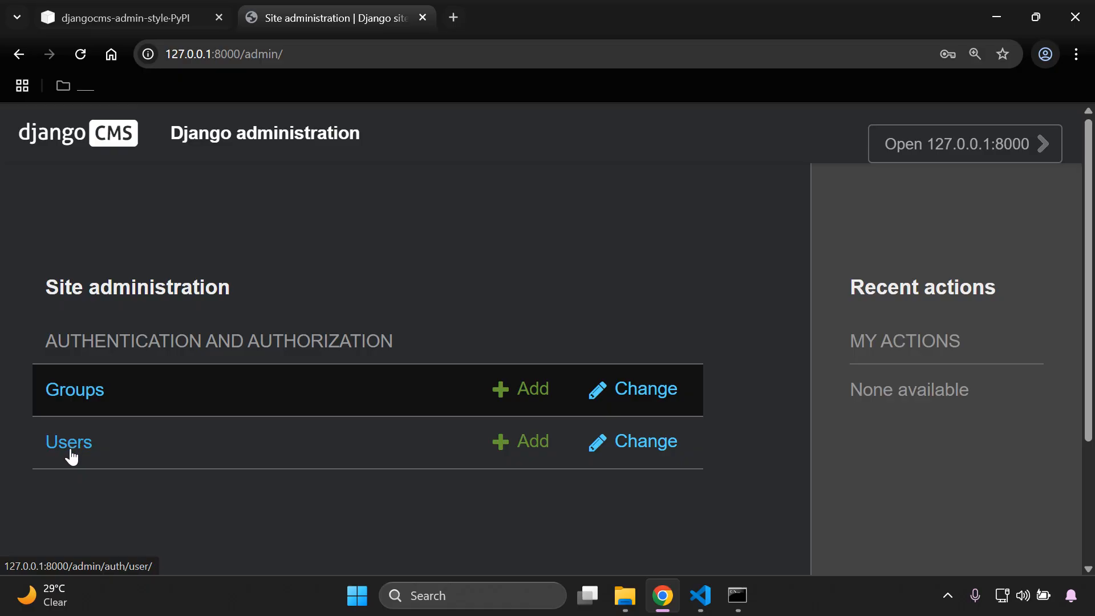
pyautogui.click(69, 443)
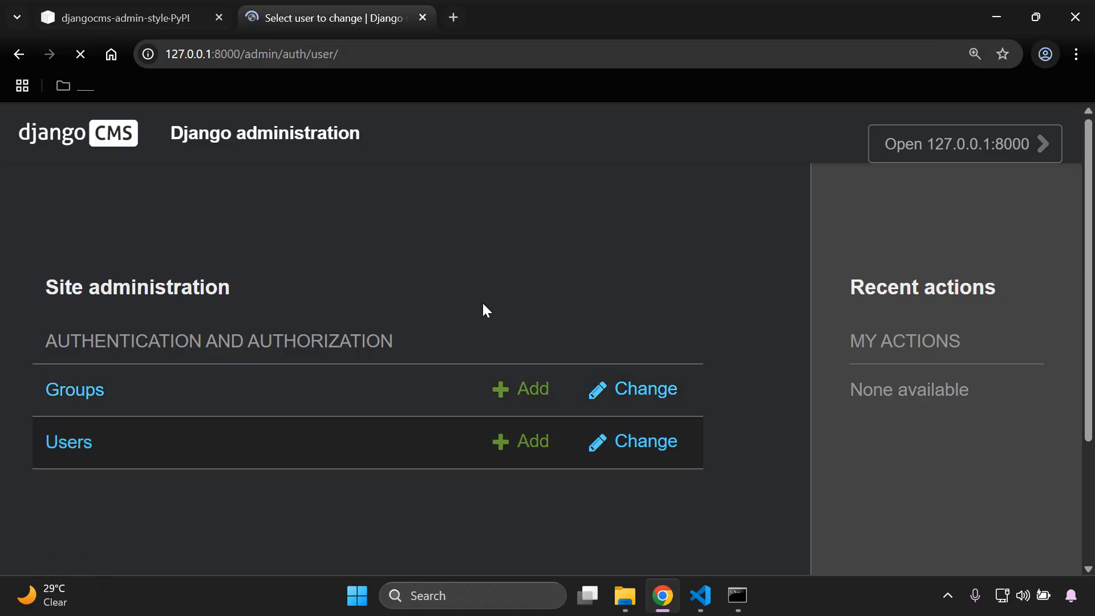
# Zoom out the Users list and start adding a new user
pyautogui.click(648, 440)
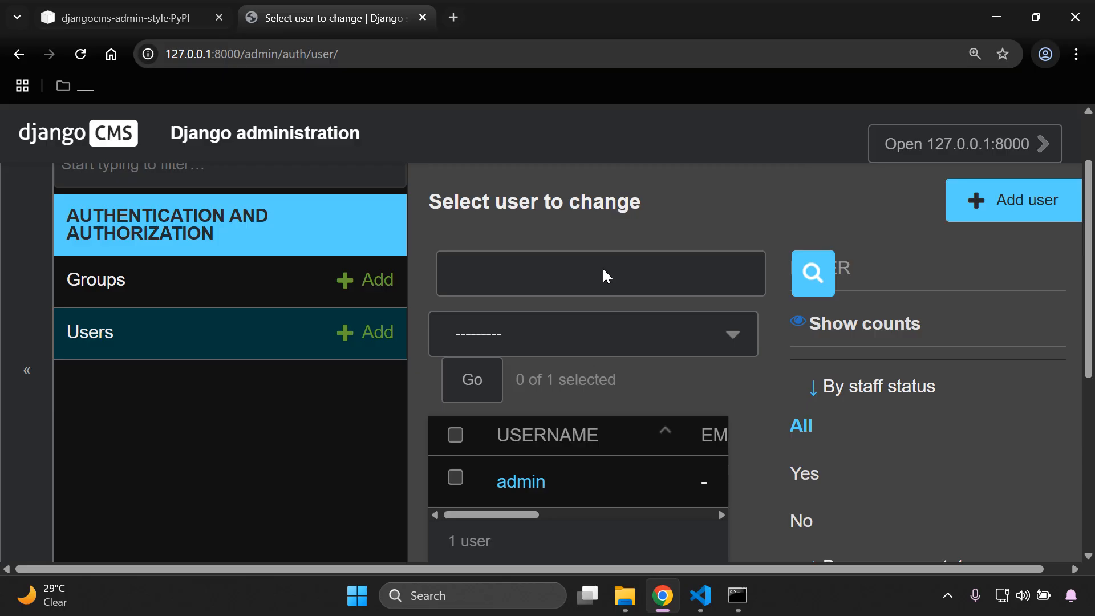
pyautogui.scroll(3)
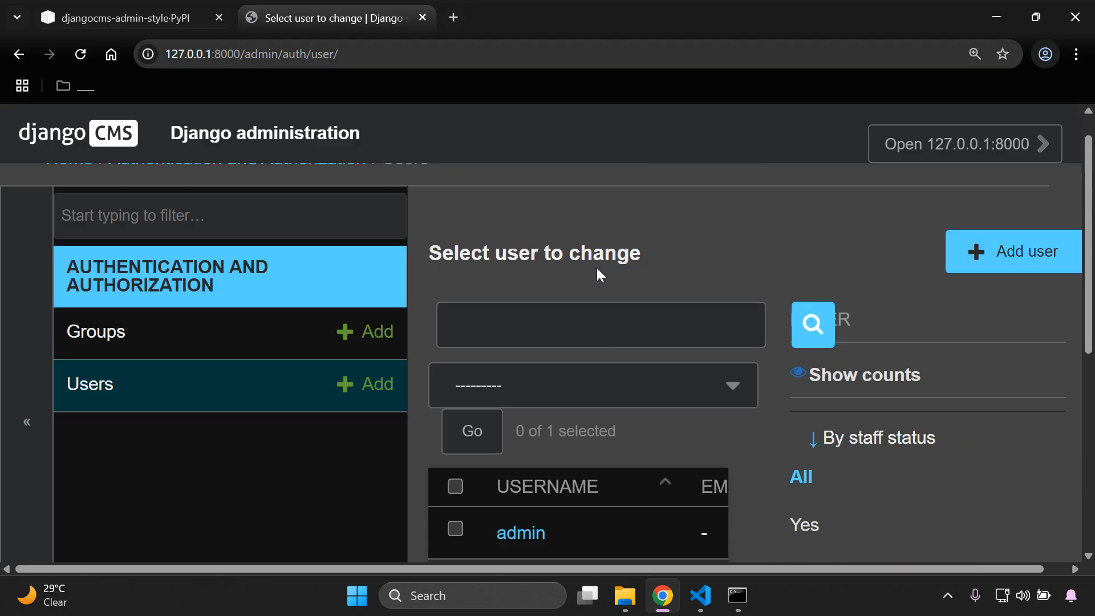
pyautogui.click(1075, 53)
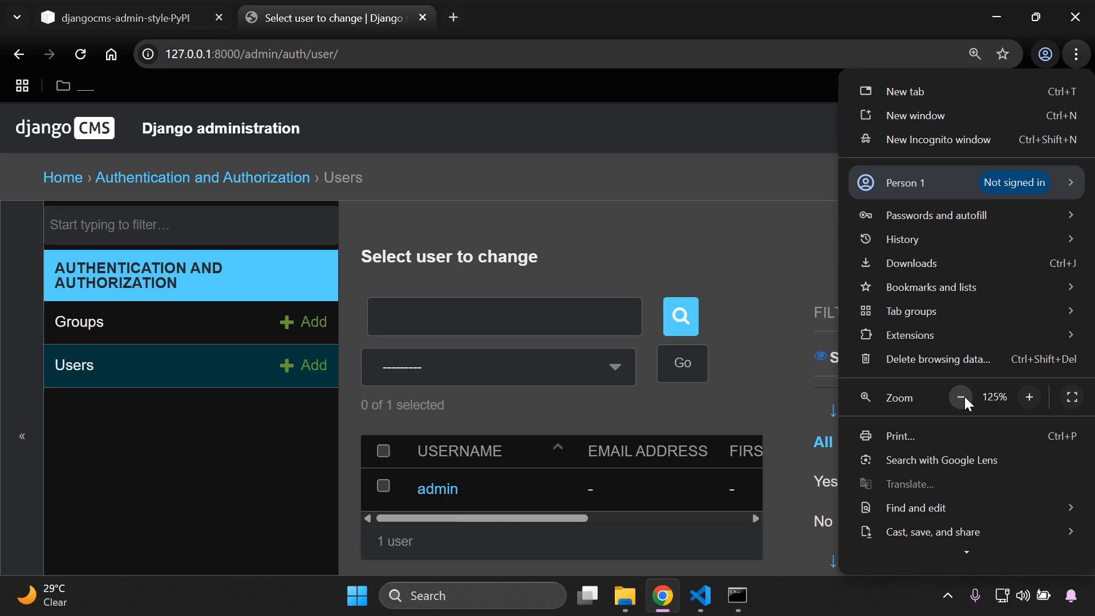
pyautogui.click(959, 397)
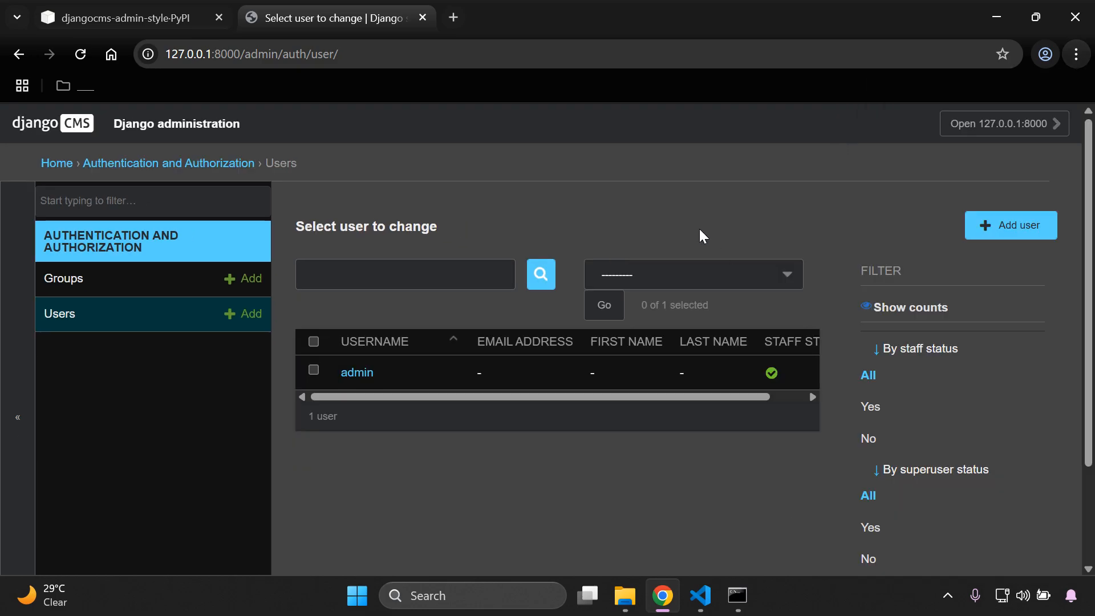
pyautogui.moveTo(108, 241)
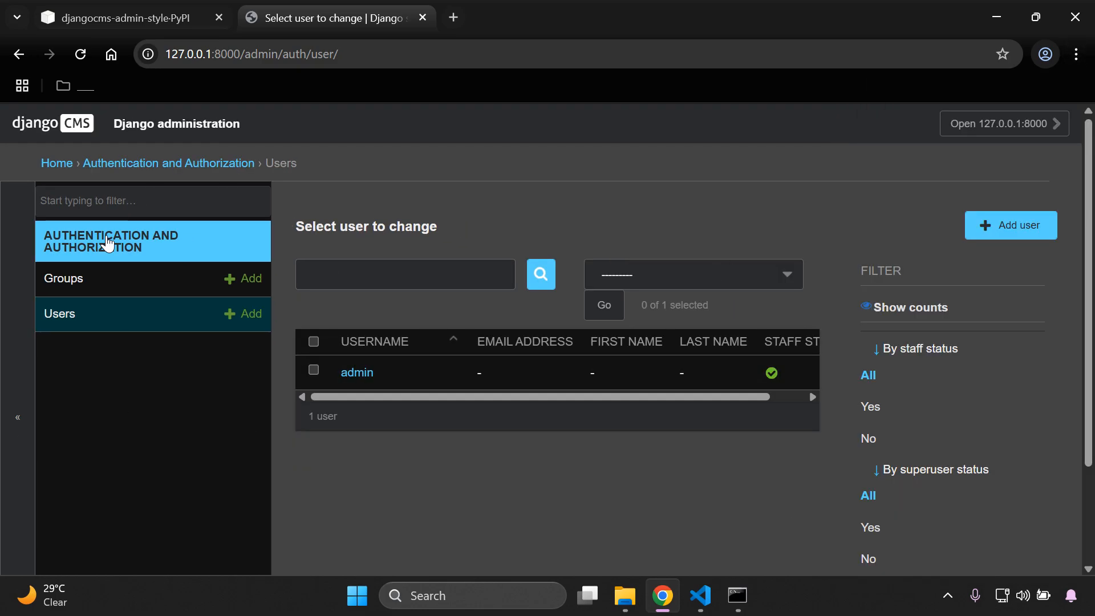
pyautogui.moveTo(1036, 234)
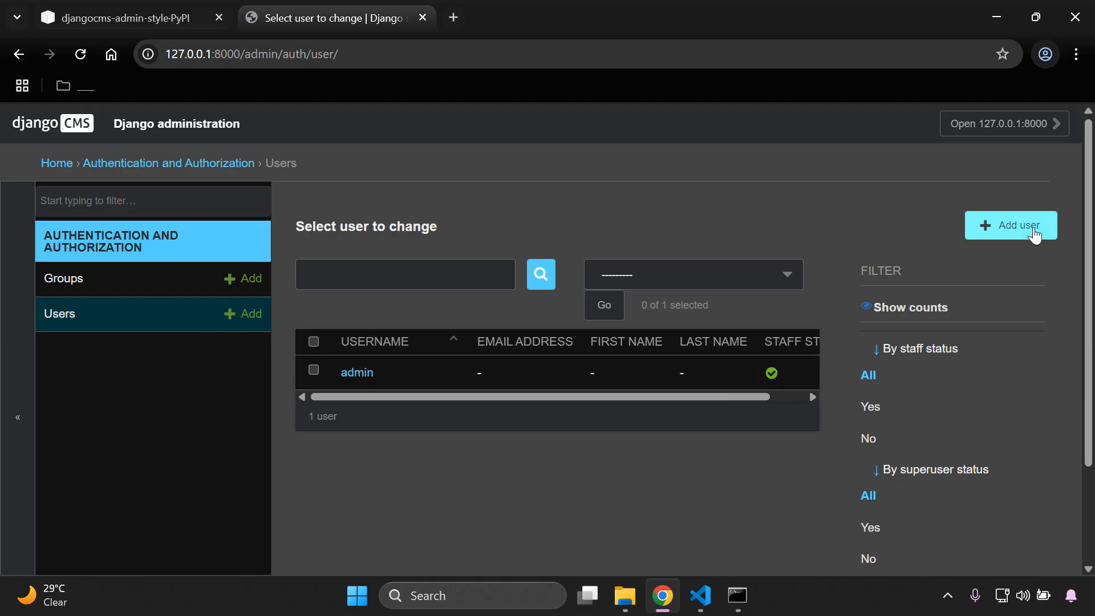
pyautogui.click(1009, 225)
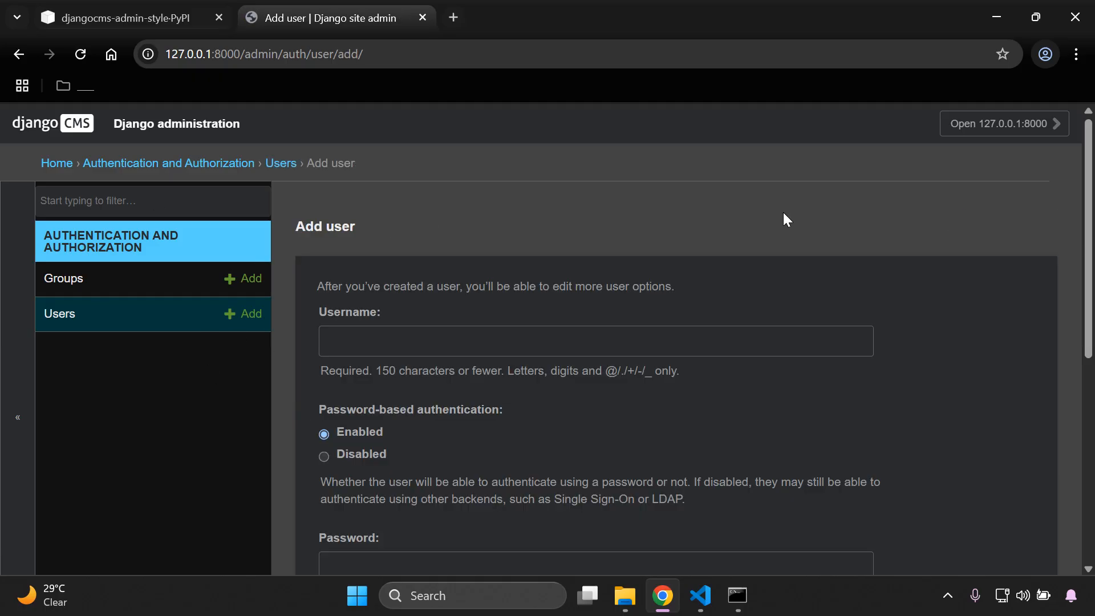
# Create and save the new user admin2
pyautogui.scroll(-3)
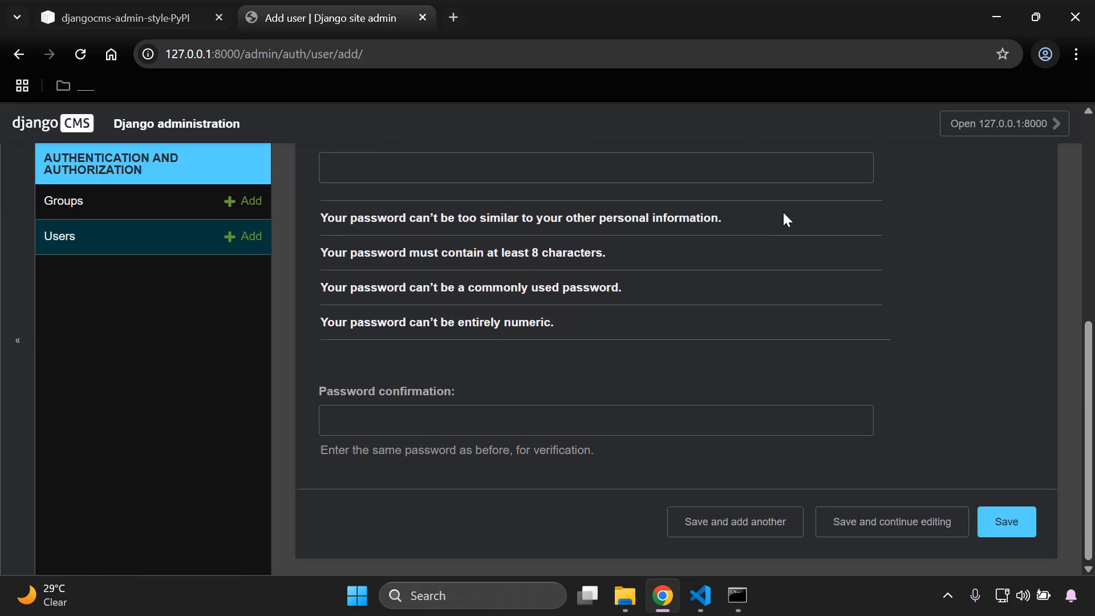
pyautogui.scroll(3)
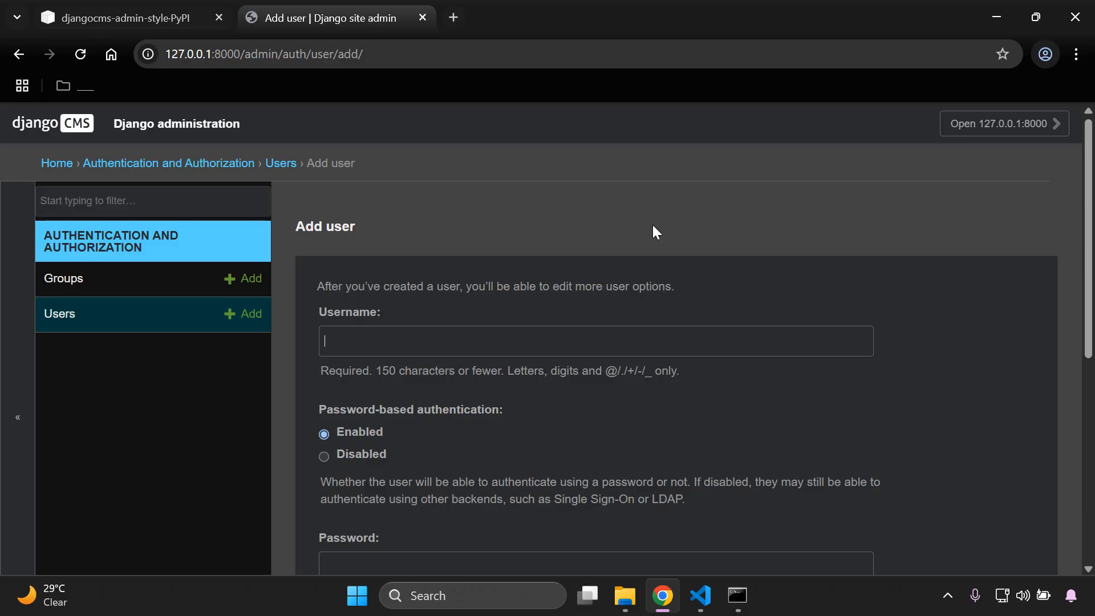
pyautogui.write('admin2')
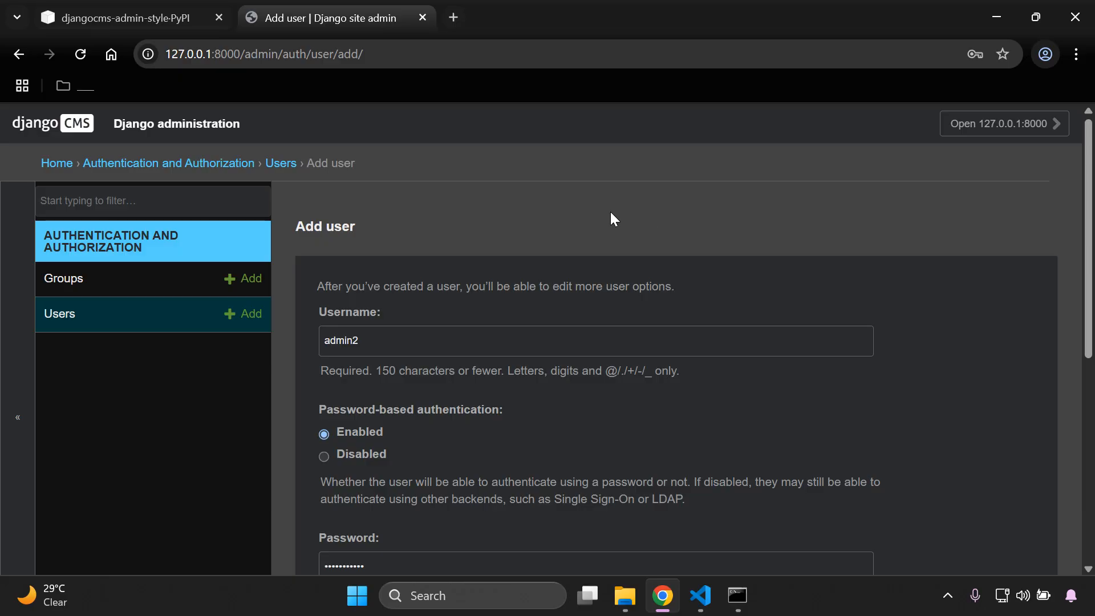
pyautogui.moveTo(605, 219)
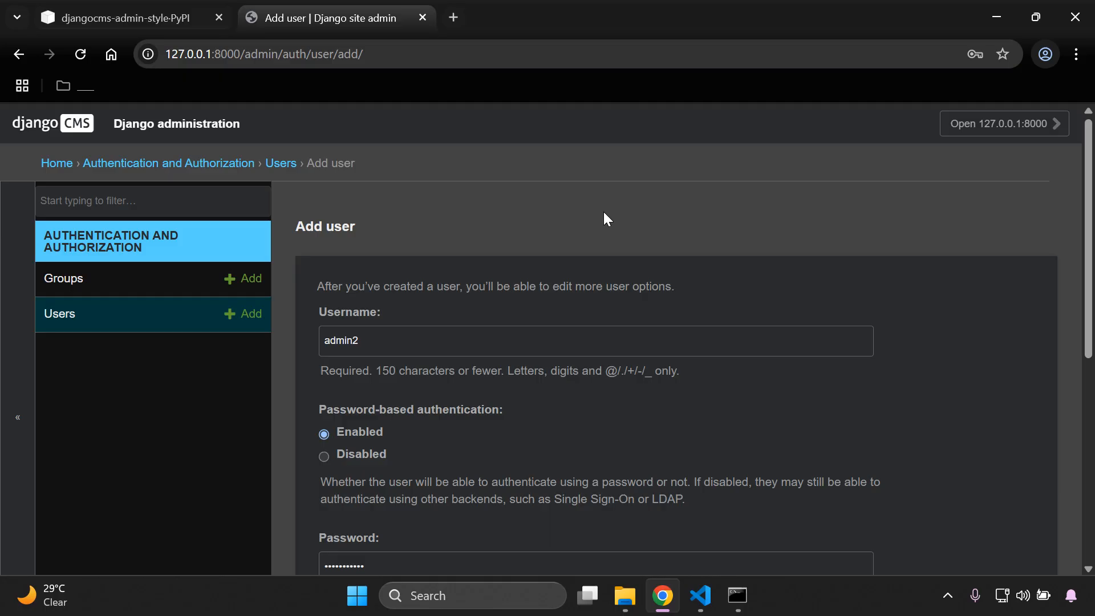
pyautogui.scroll(-3)
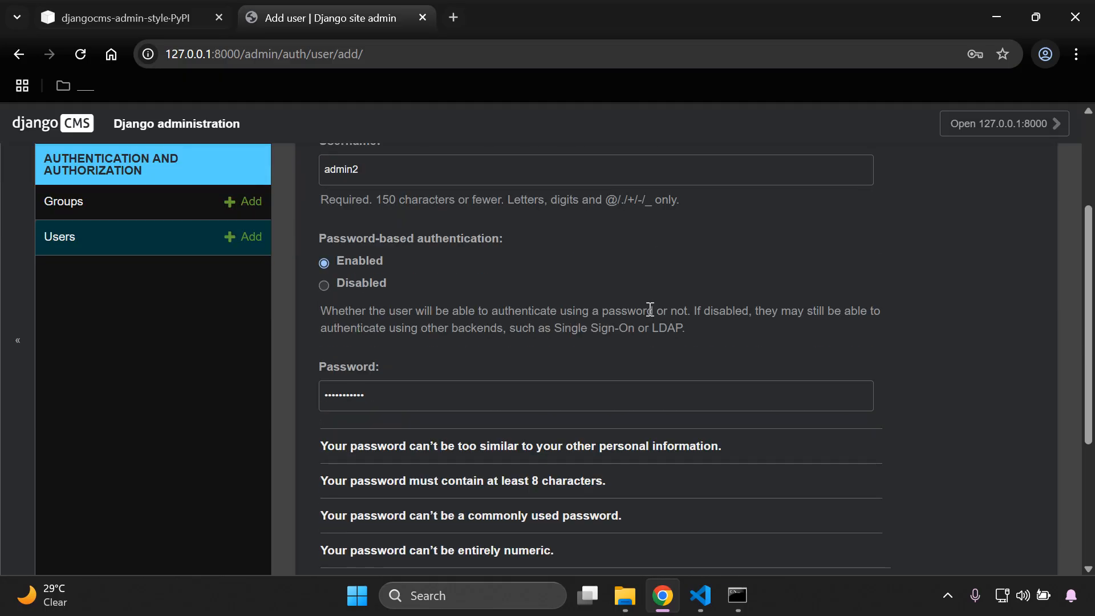
pyautogui.scroll(-3)
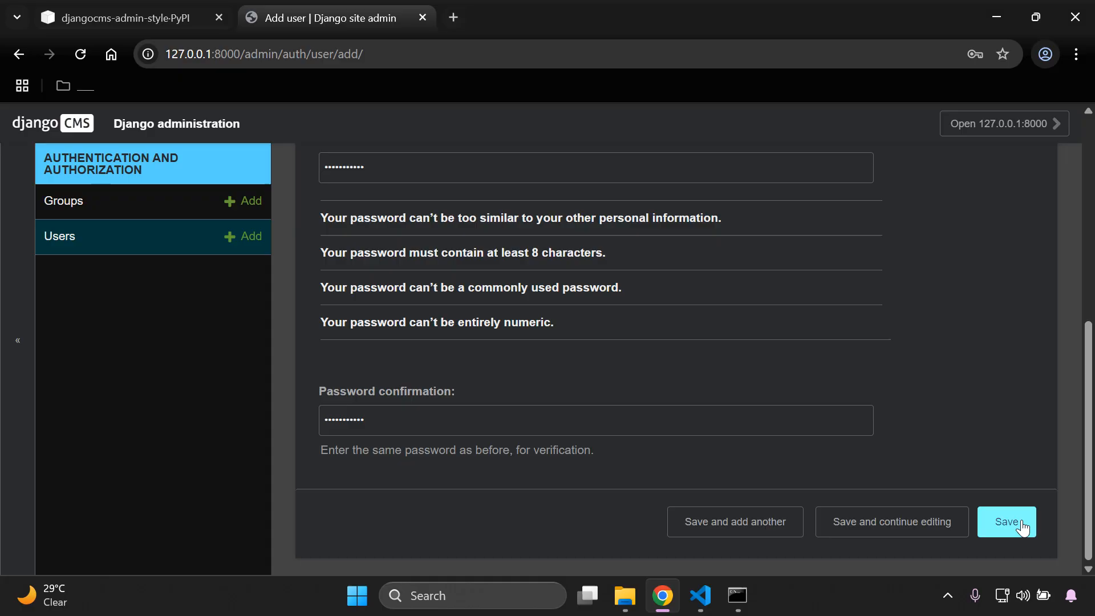
pyautogui.click(1005, 521)
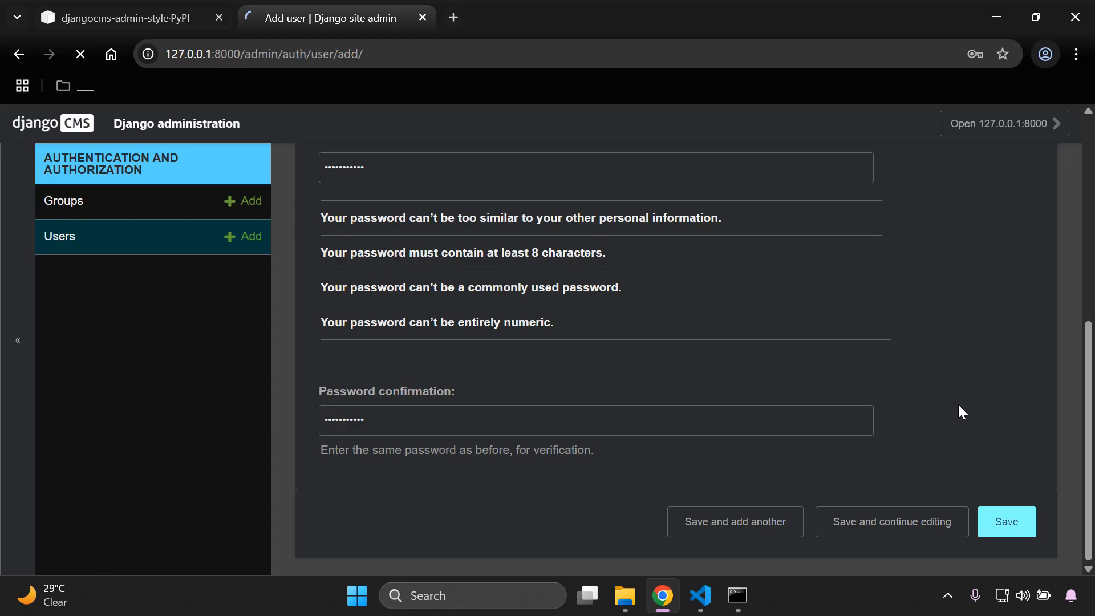
pyautogui.click(1006, 521)
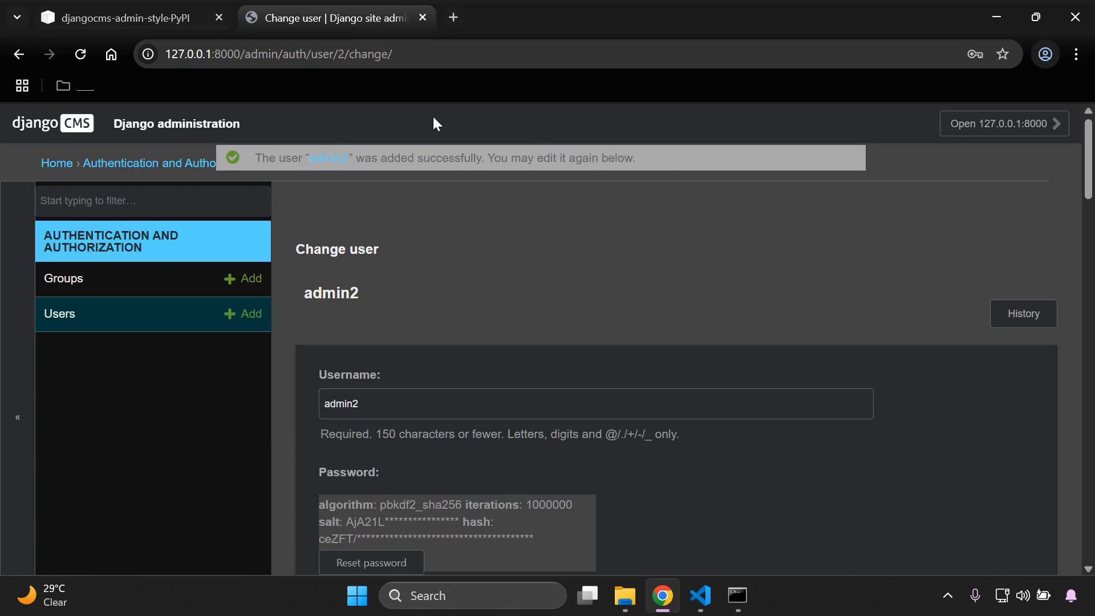
pyautogui.moveTo(983, 329)
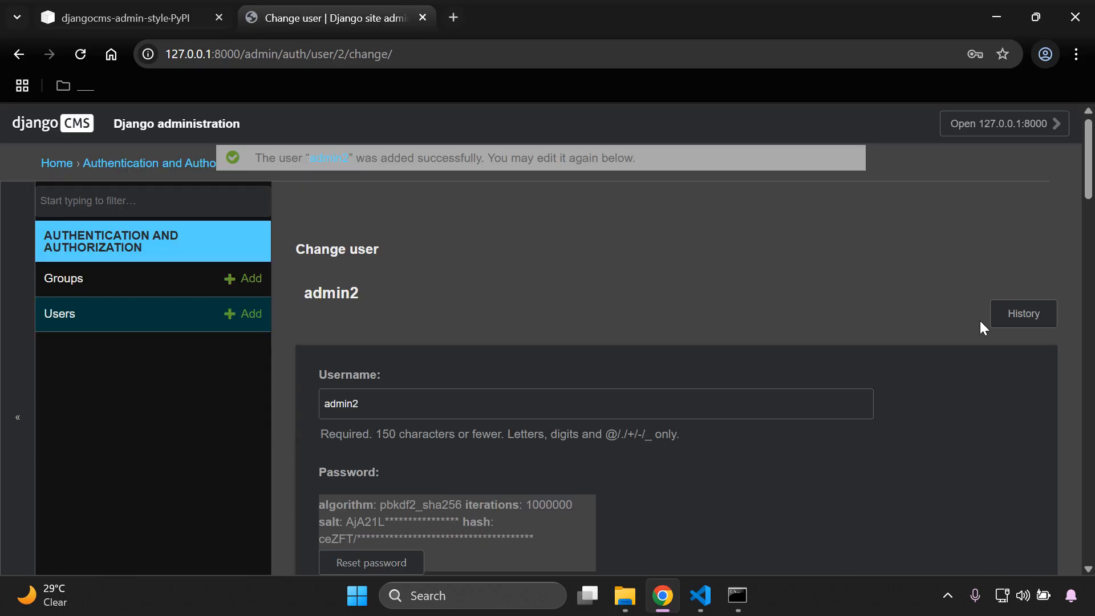
# View admin2's change history, then return to the site administration home page
pyautogui.click(1022, 313)
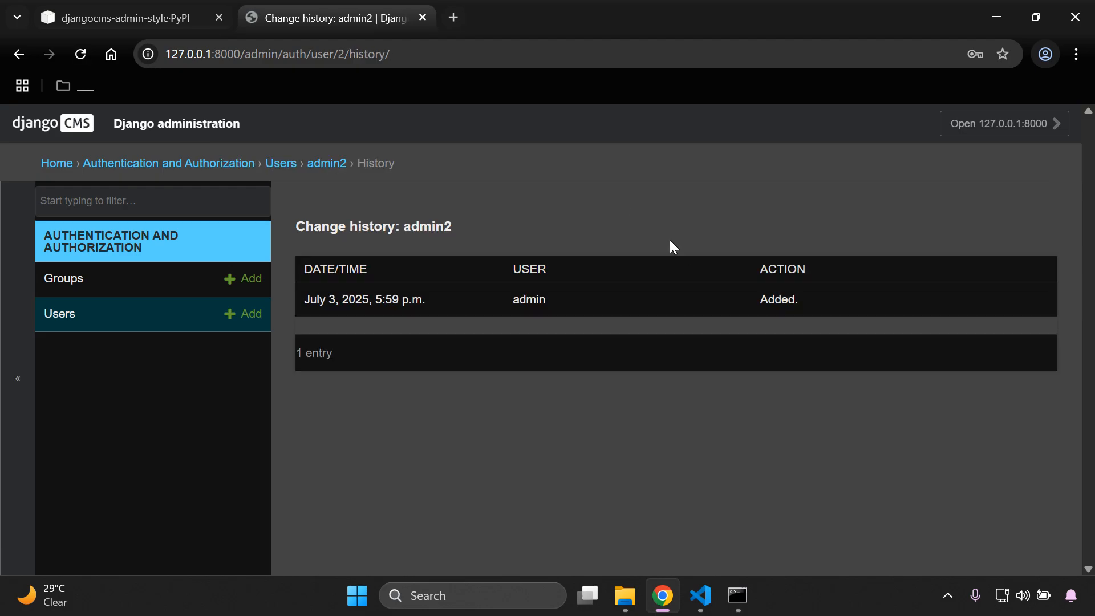
pyautogui.moveTo(483, 213)
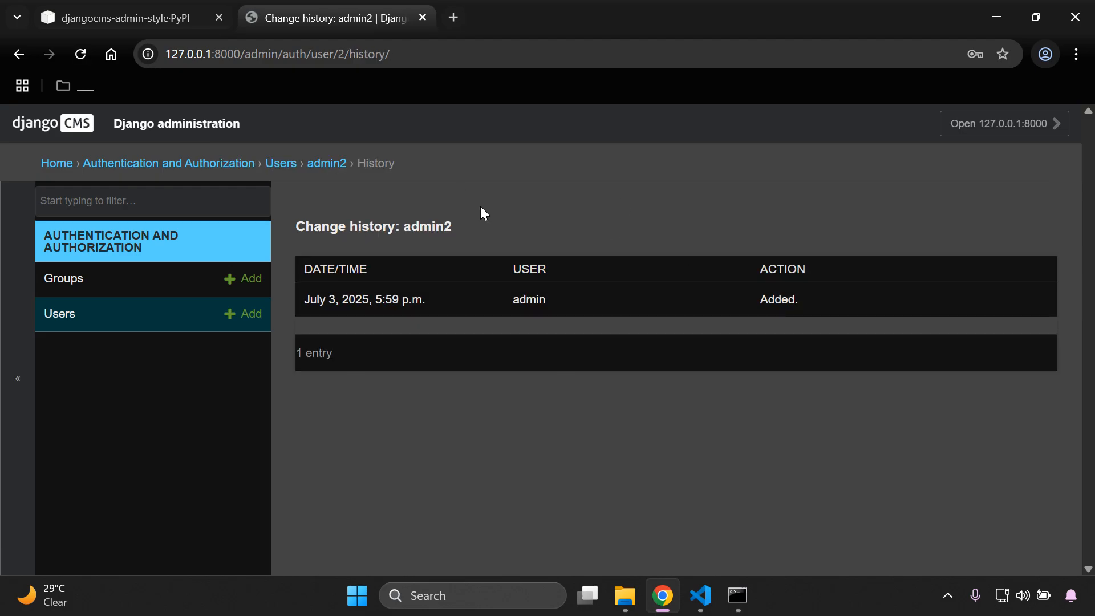
pyautogui.click(57, 163)
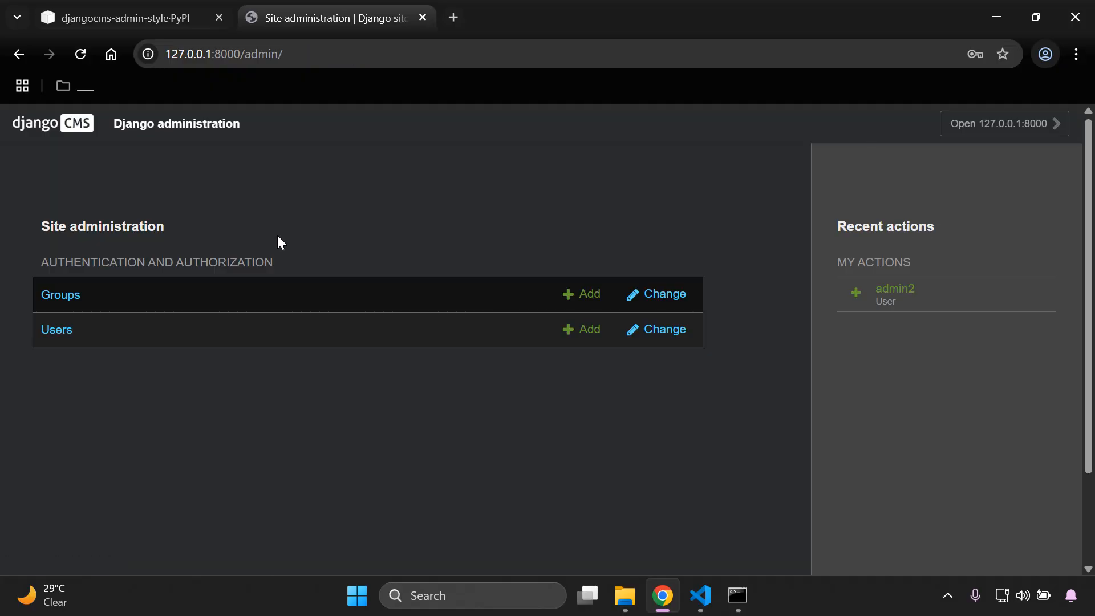
pyautogui.moveTo(900, 331)
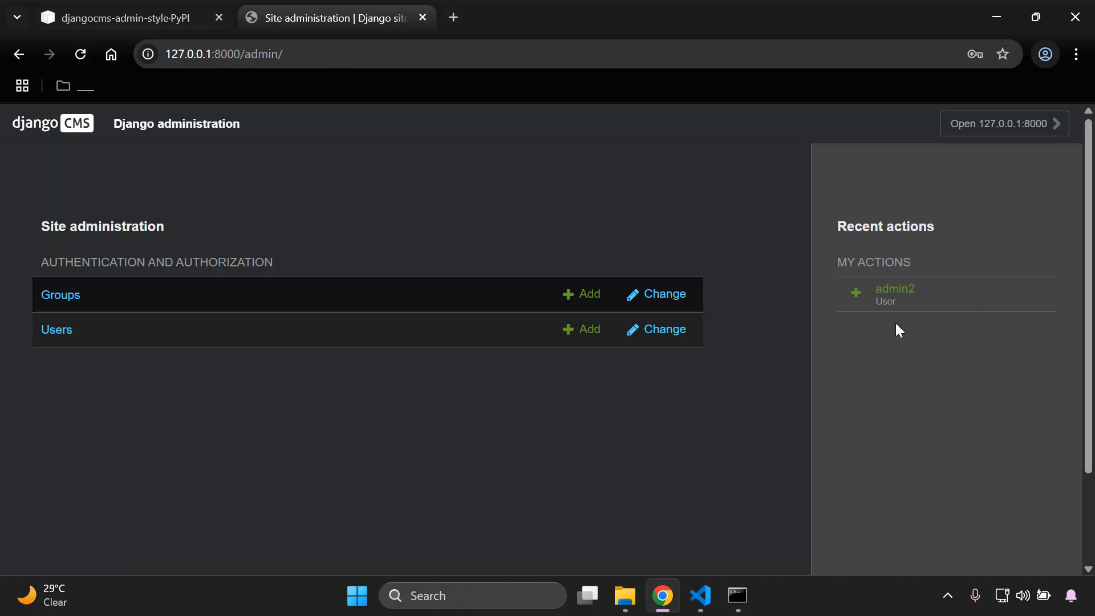
pyautogui.moveTo(856, 307)
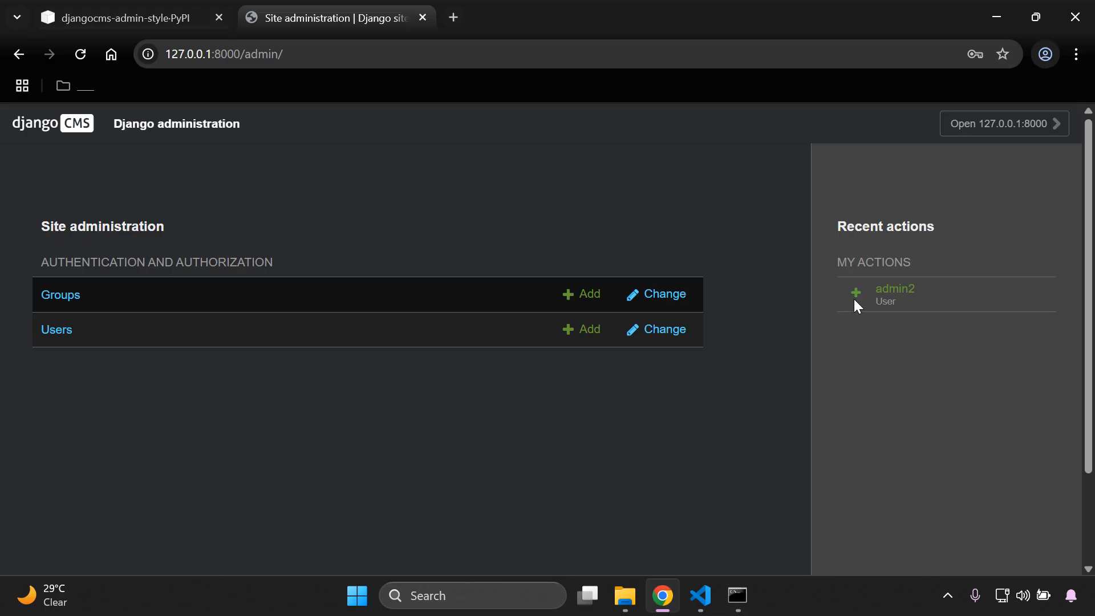
pyautogui.moveTo(185, 129)
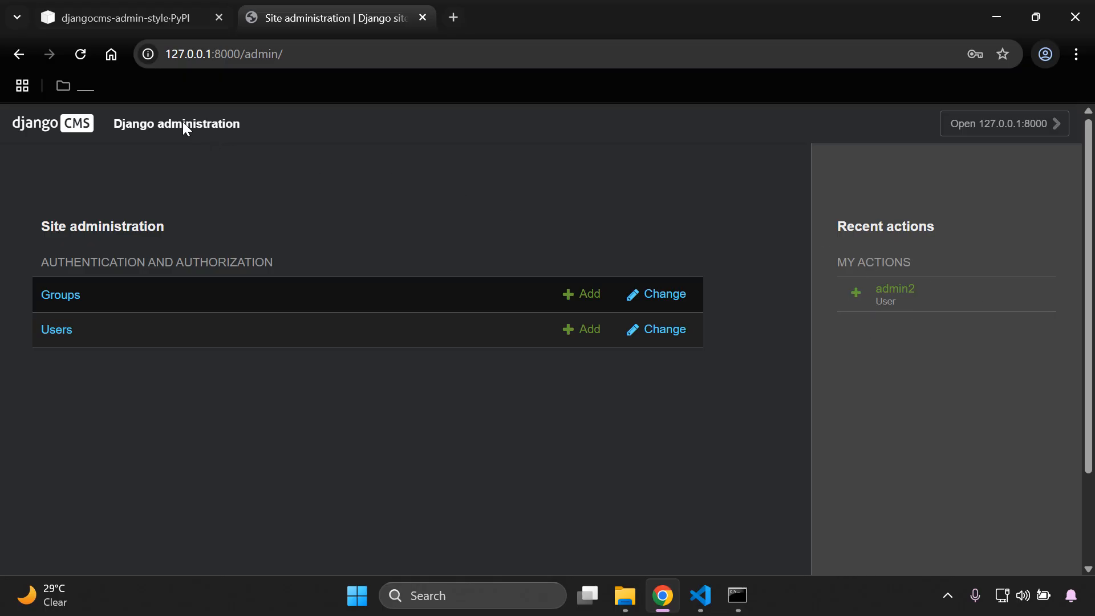
# Reach the admin account's Password change form from the header account menu
pyautogui.click(176, 123)
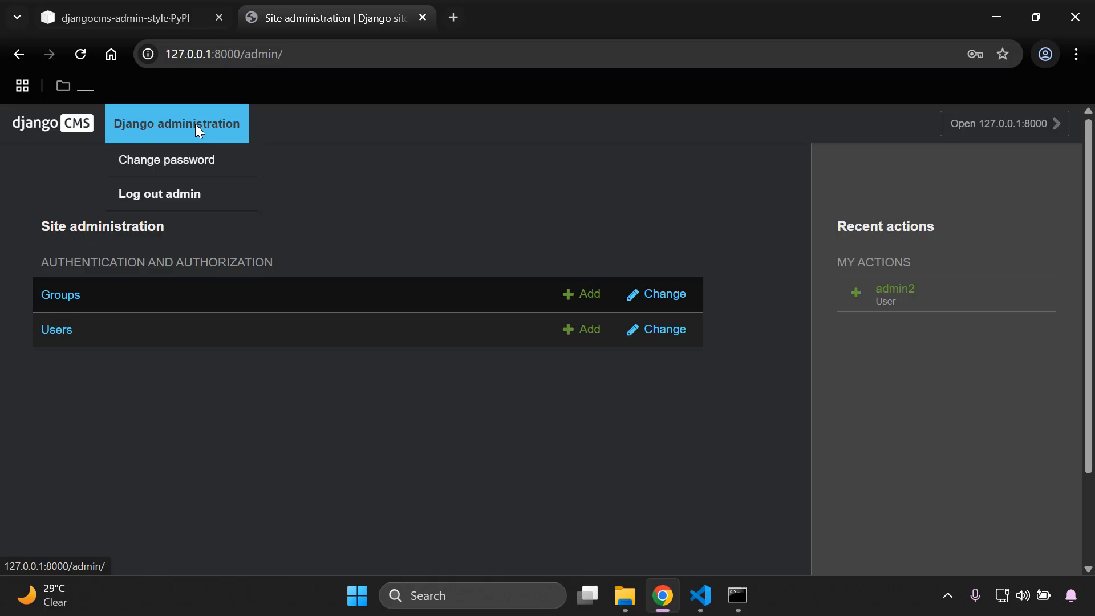
pyautogui.moveTo(167, 160)
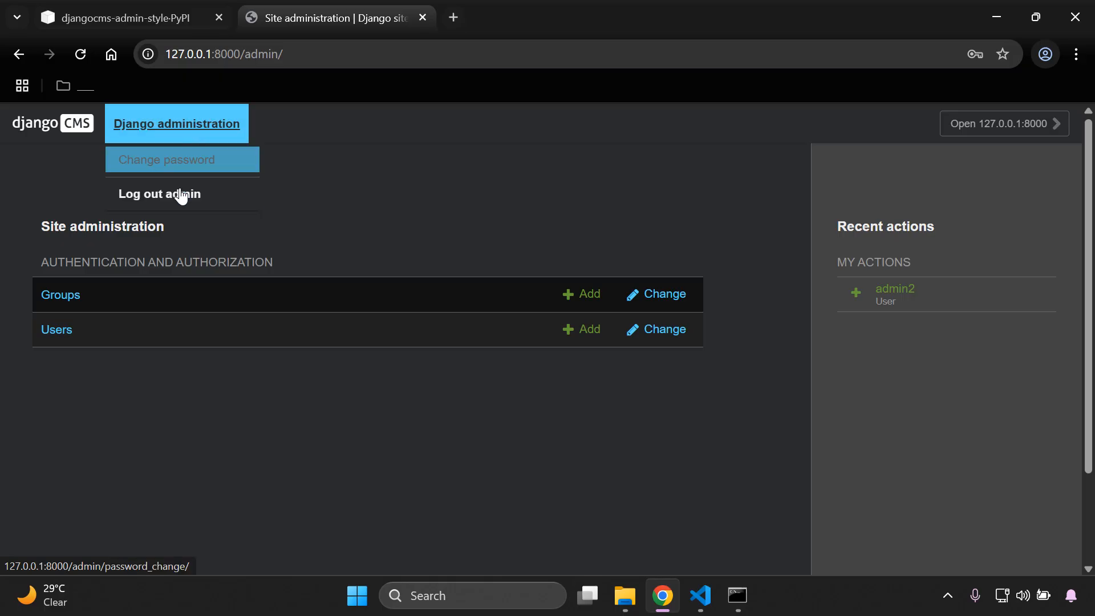
pyautogui.moveTo(178, 199)
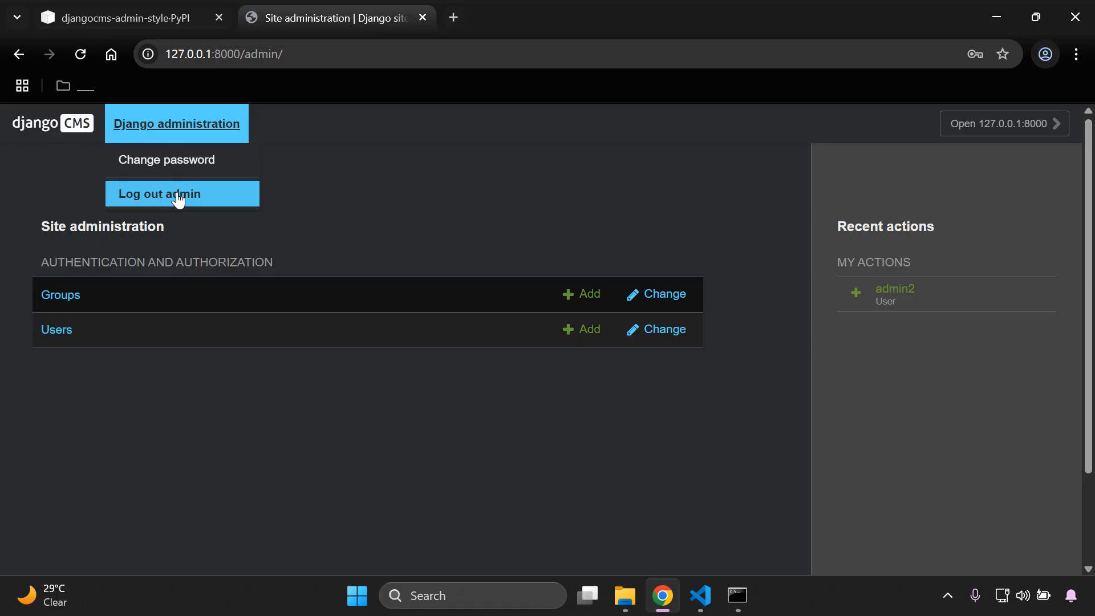
pyautogui.click(167, 159)
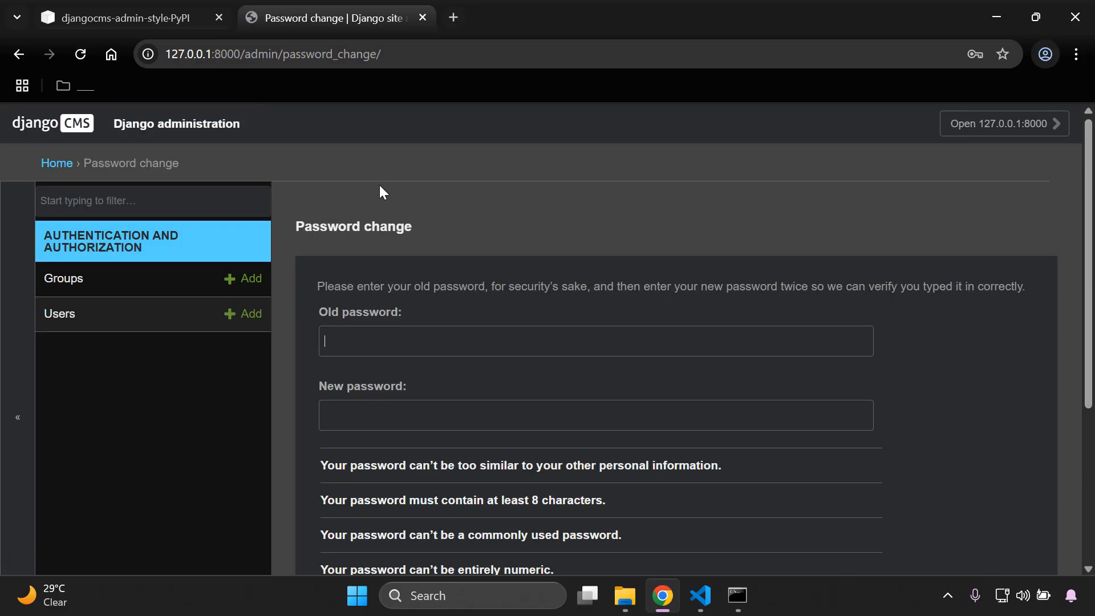
pyautogui.moveTo(147, 128)
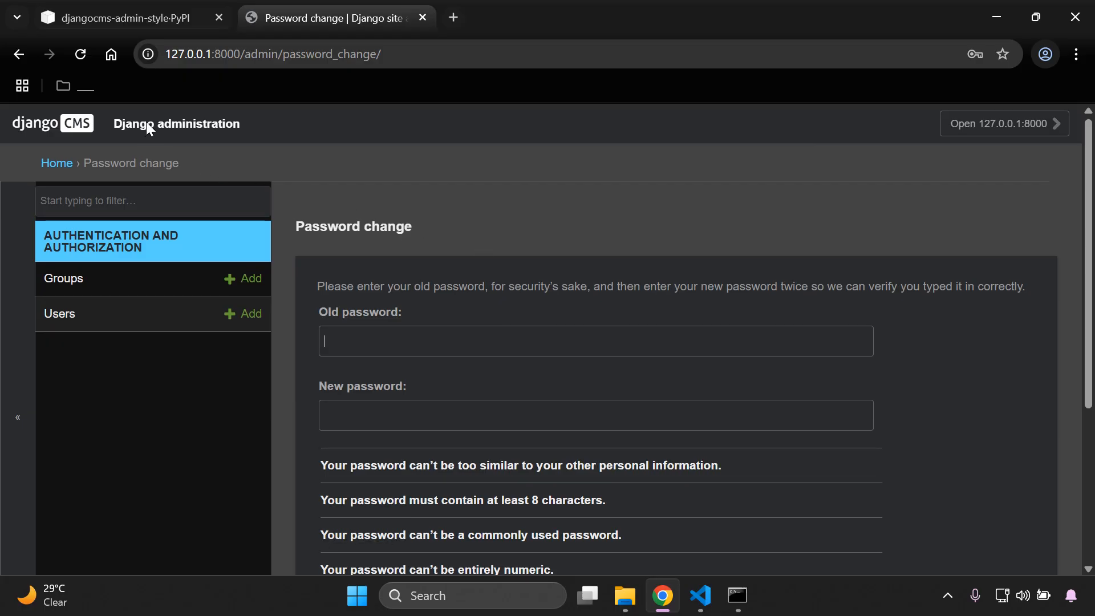
# Open the 127.0.0.1:8000 site in a new tab, return, then log out admin via the header menu
pyautogui.click(175, 123)
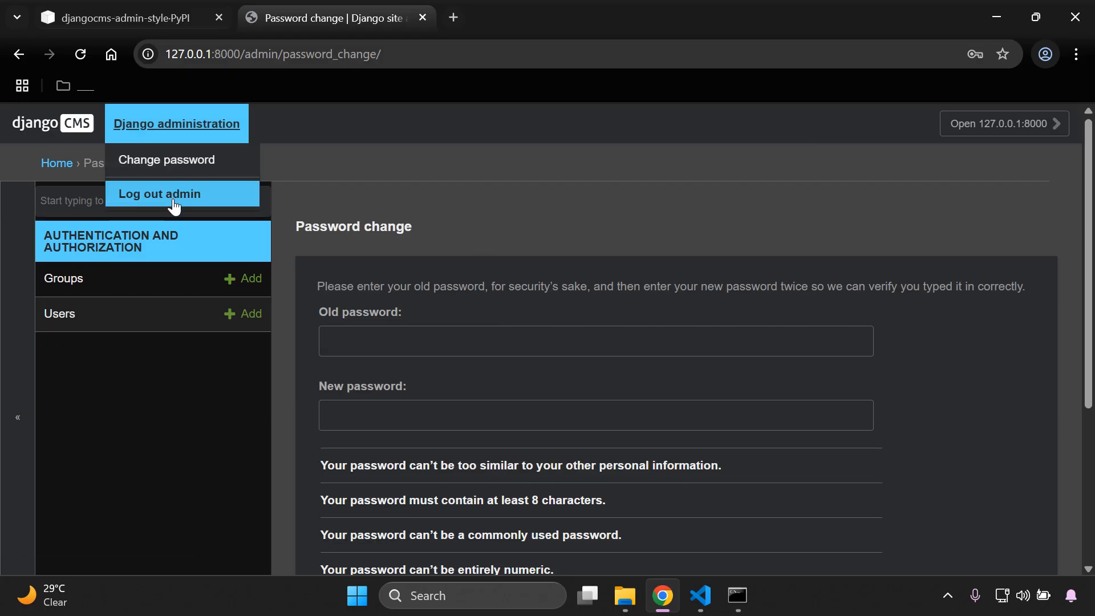
pyautogui.moveTo(1003, 123)
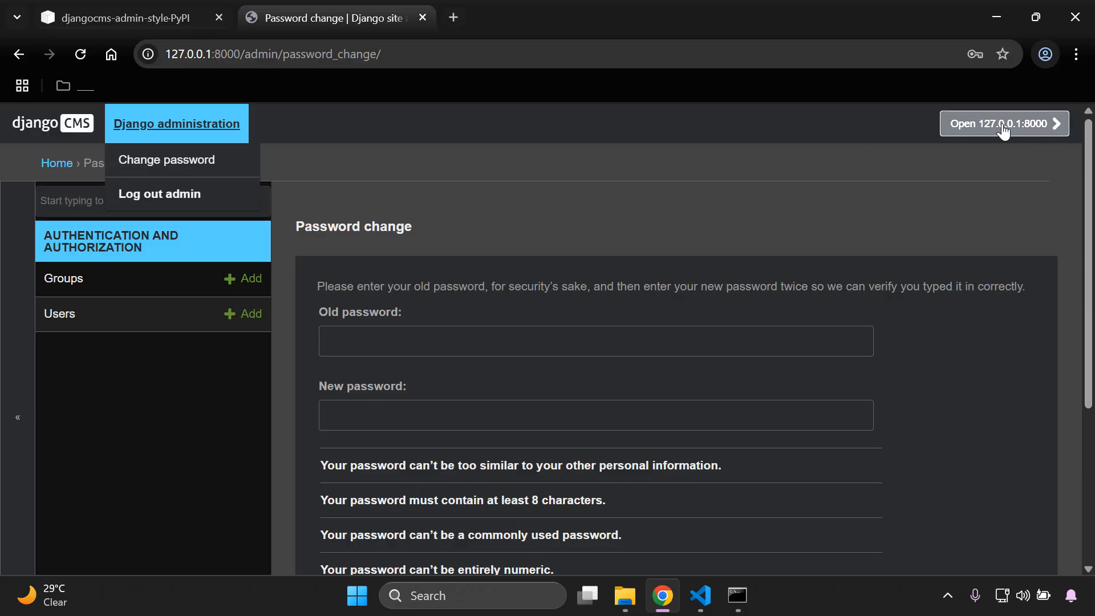
pyautogui.rightClick(1004, 123)
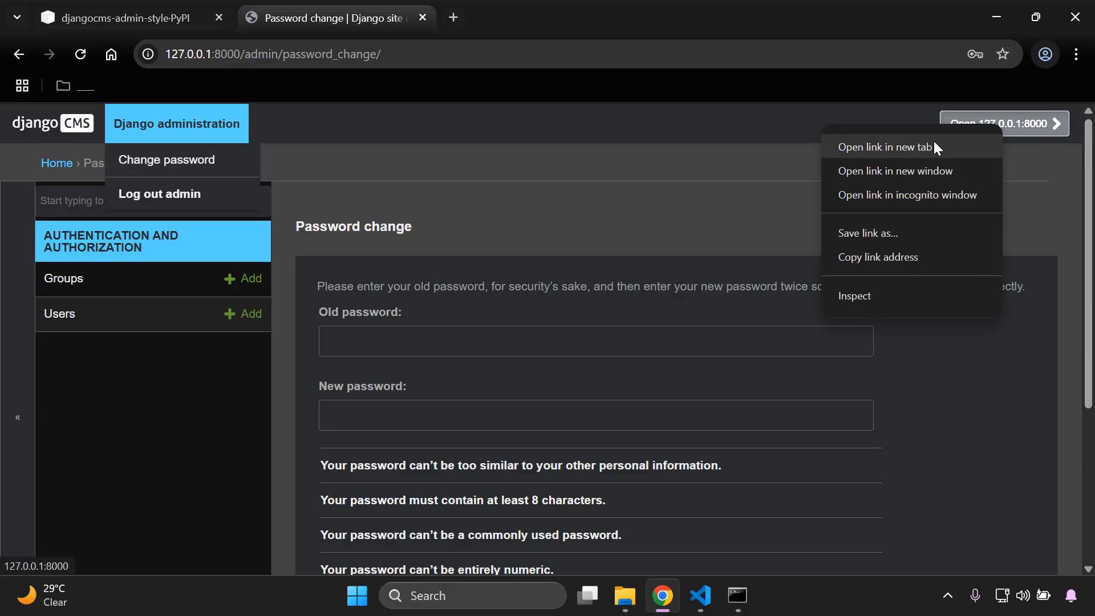
pyautogui.click(886, 148)
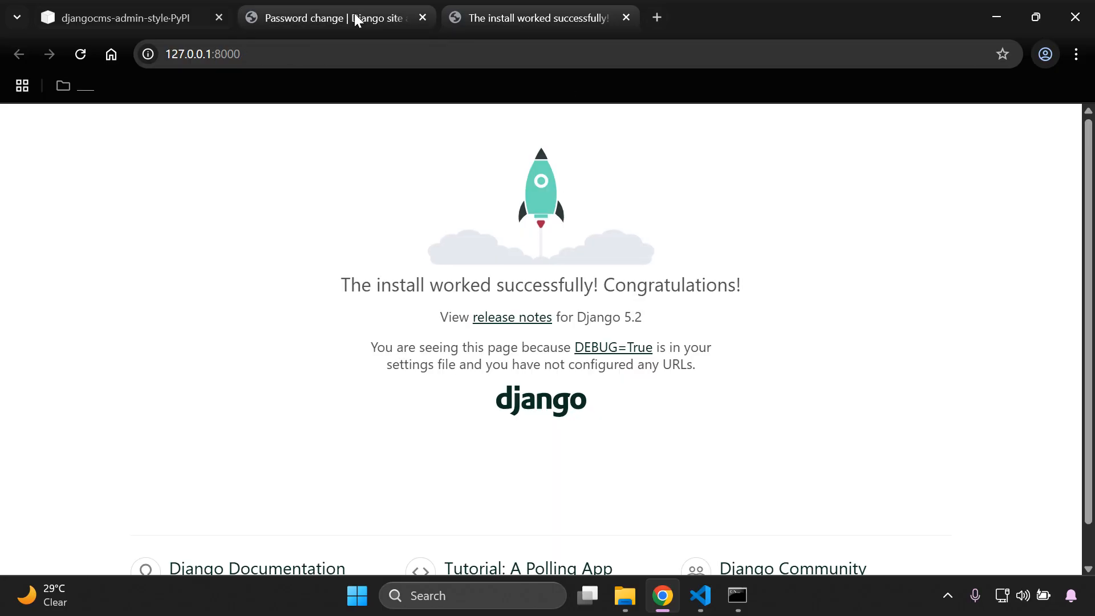
pyautogui.click(328, 17)
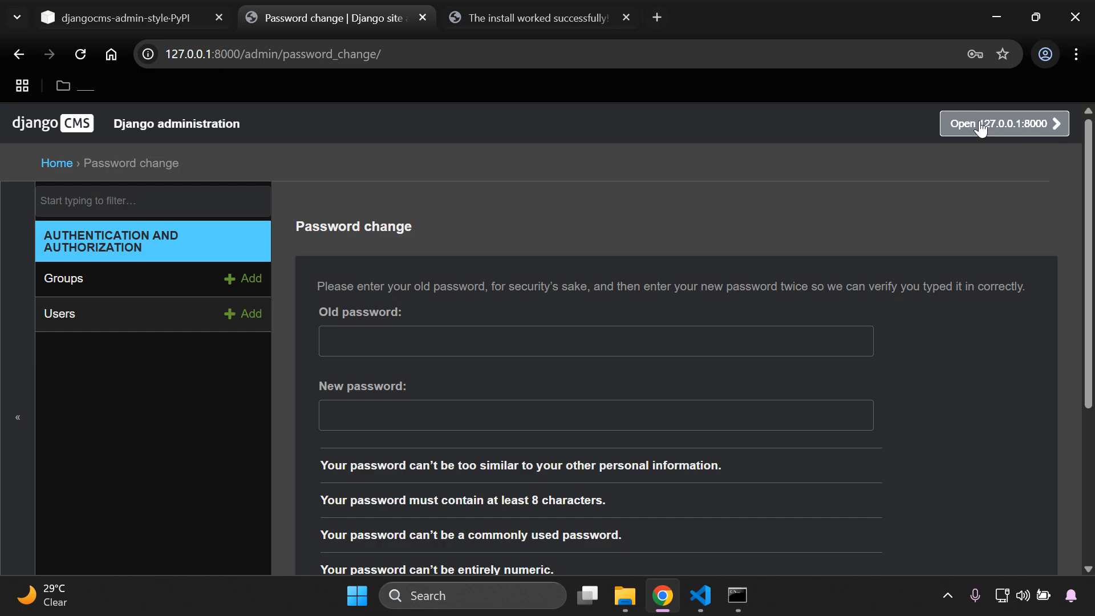
pyautogui.moveTo(995, 138)
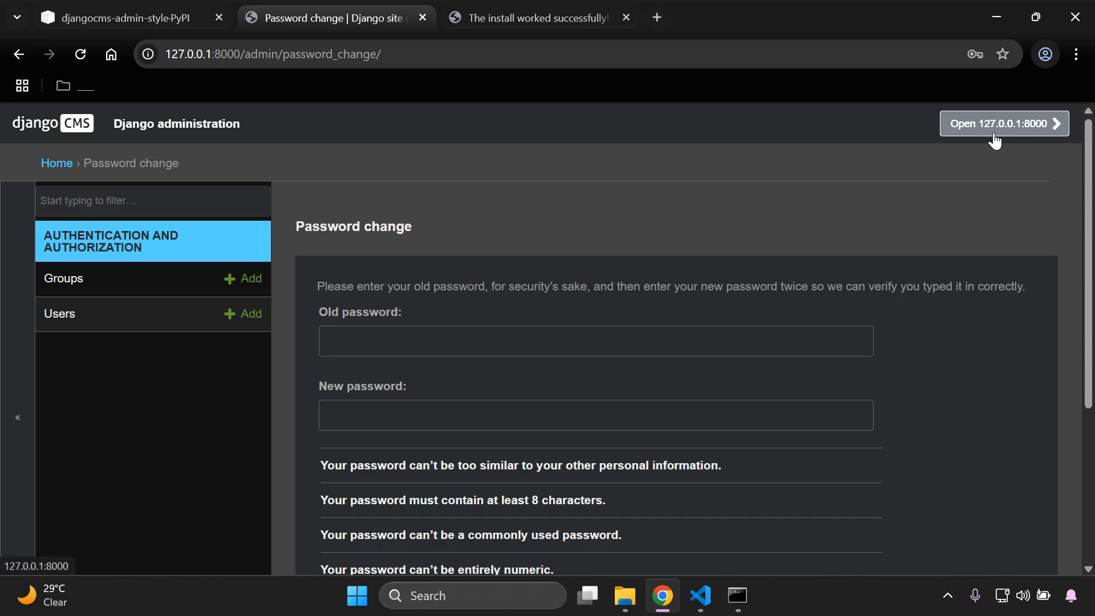
pyautogui.moveTo(1016, 134)
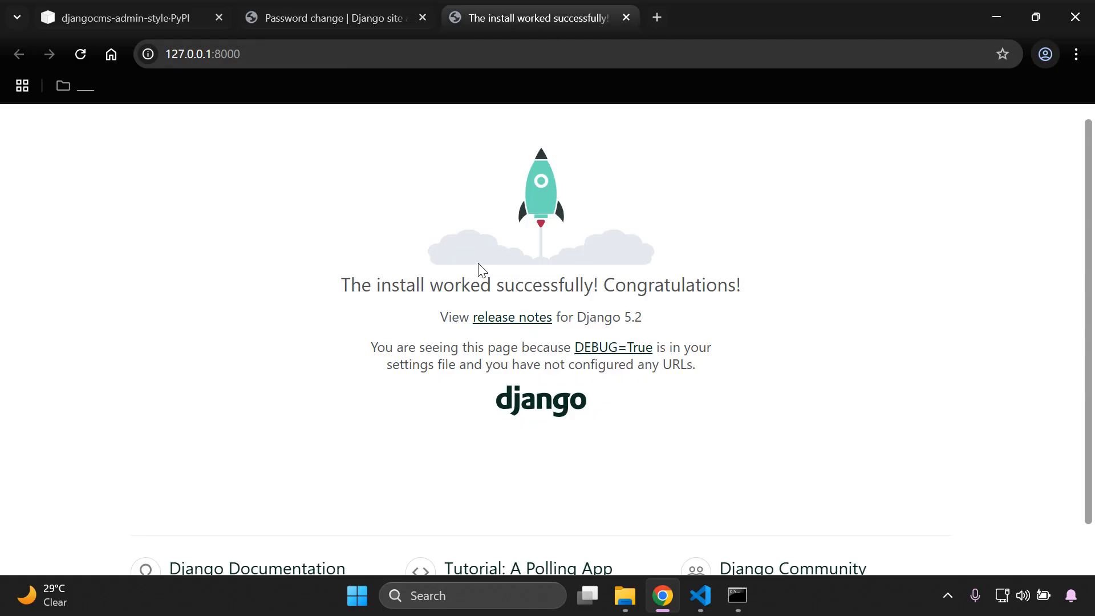
pyautogui.click(625, 17)
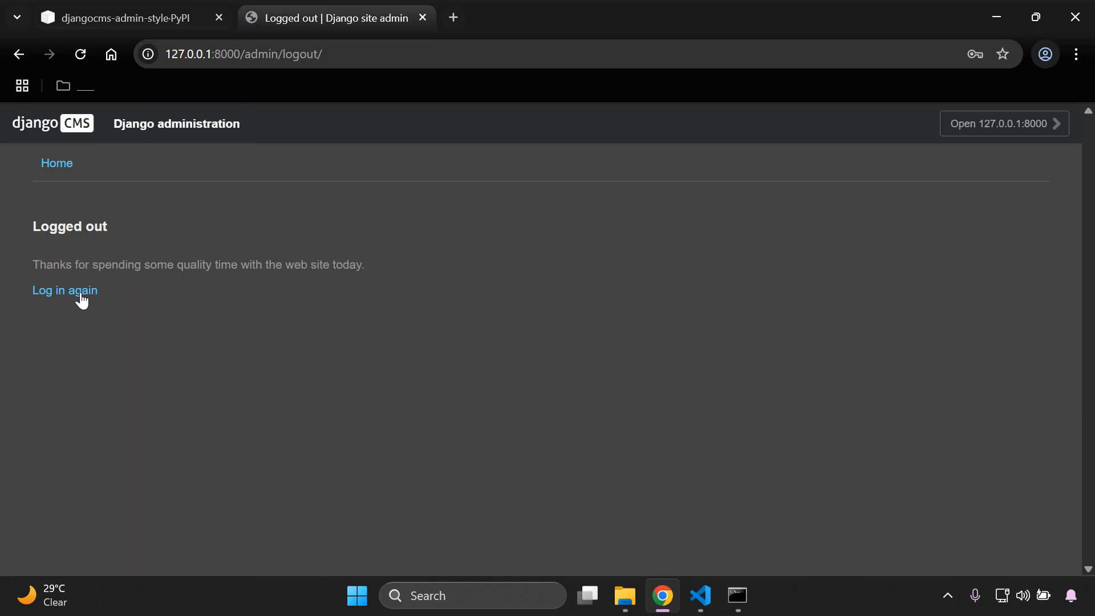
# Use Log in again to return to the django CMS-themed login page
pyautogui.click(64, 290)
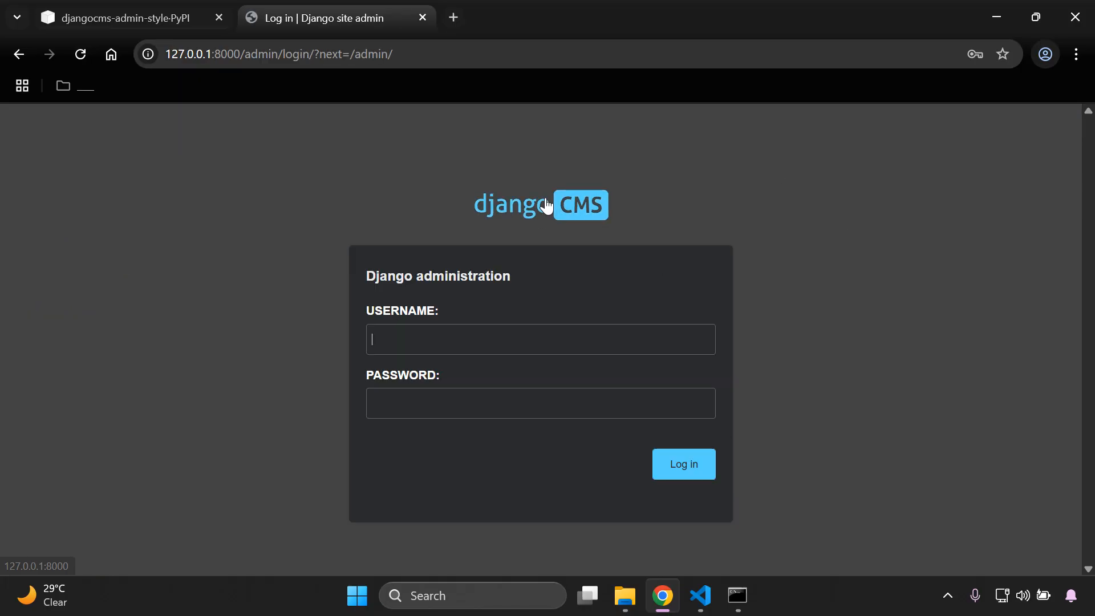
pyautogui.moveTo(572, 258)
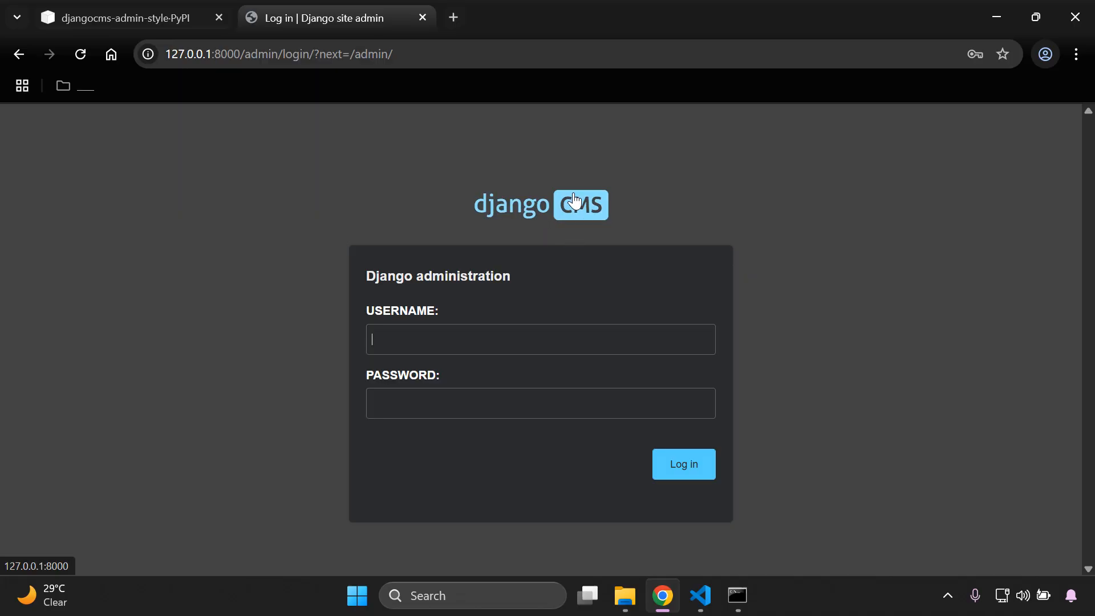
pyautogui.moveTo(800, 293)
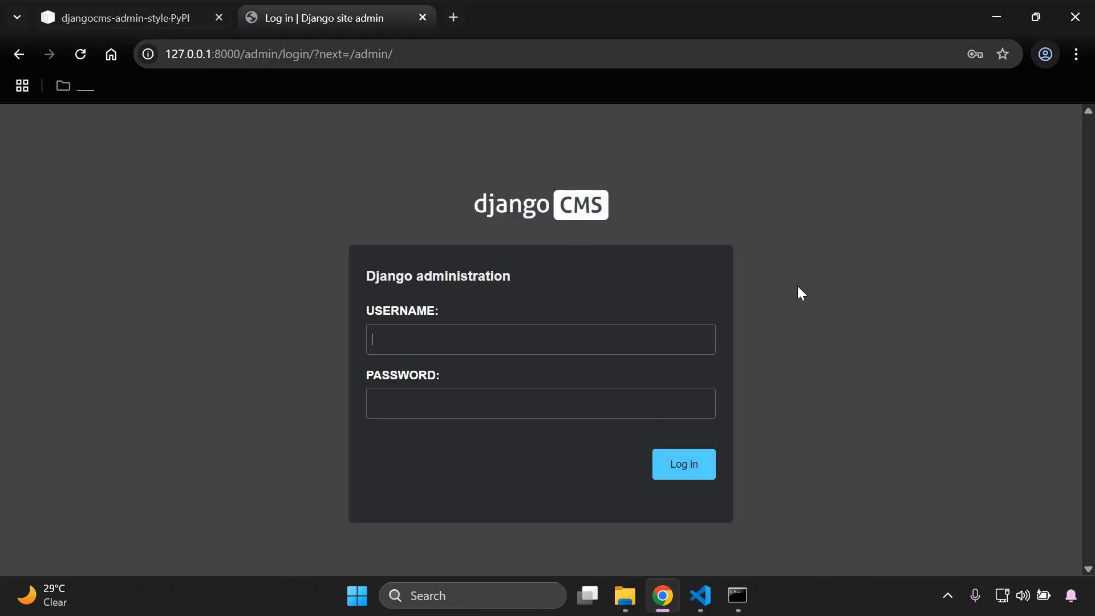